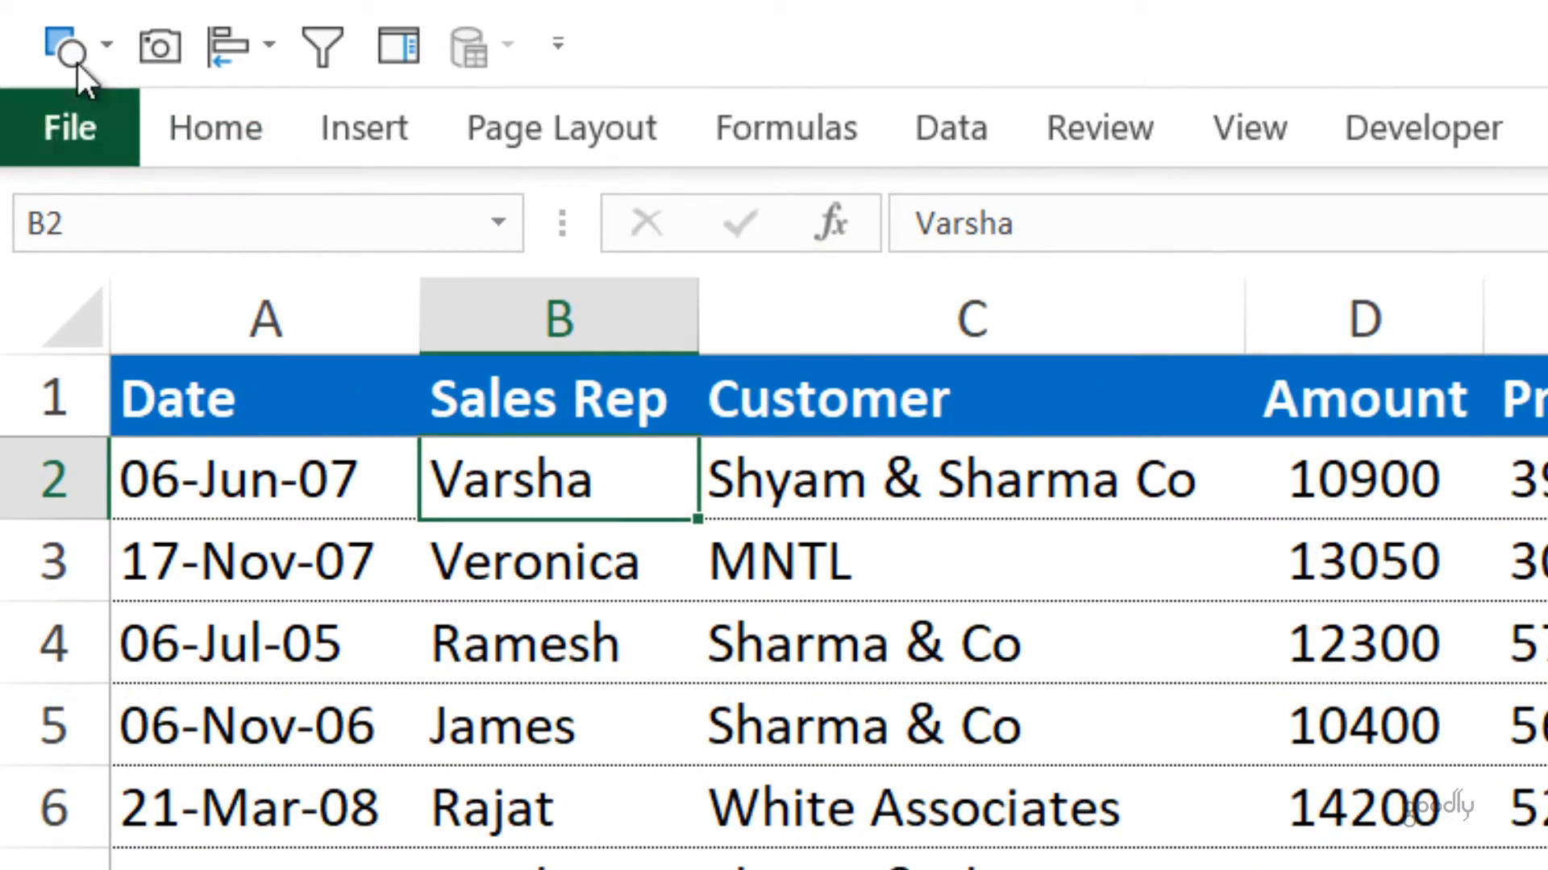
{"action": "mouse_move", "coordinate": [319, 47]}
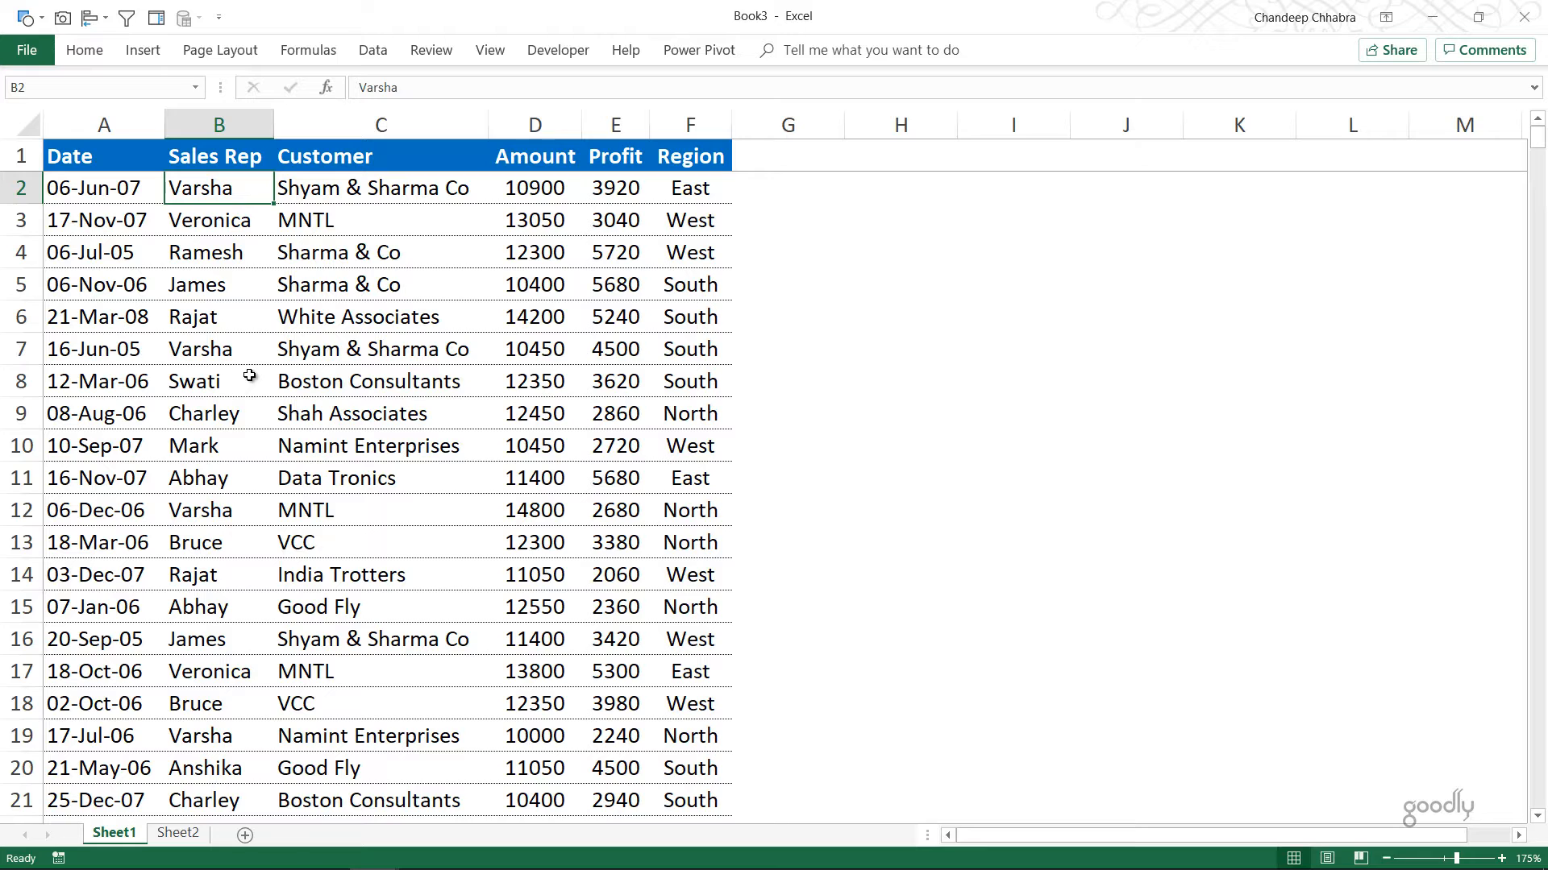
Filter the table by selected cells to Swati's sales in the East region.
{"action": "left_click", "coordinate": [217, 381]}
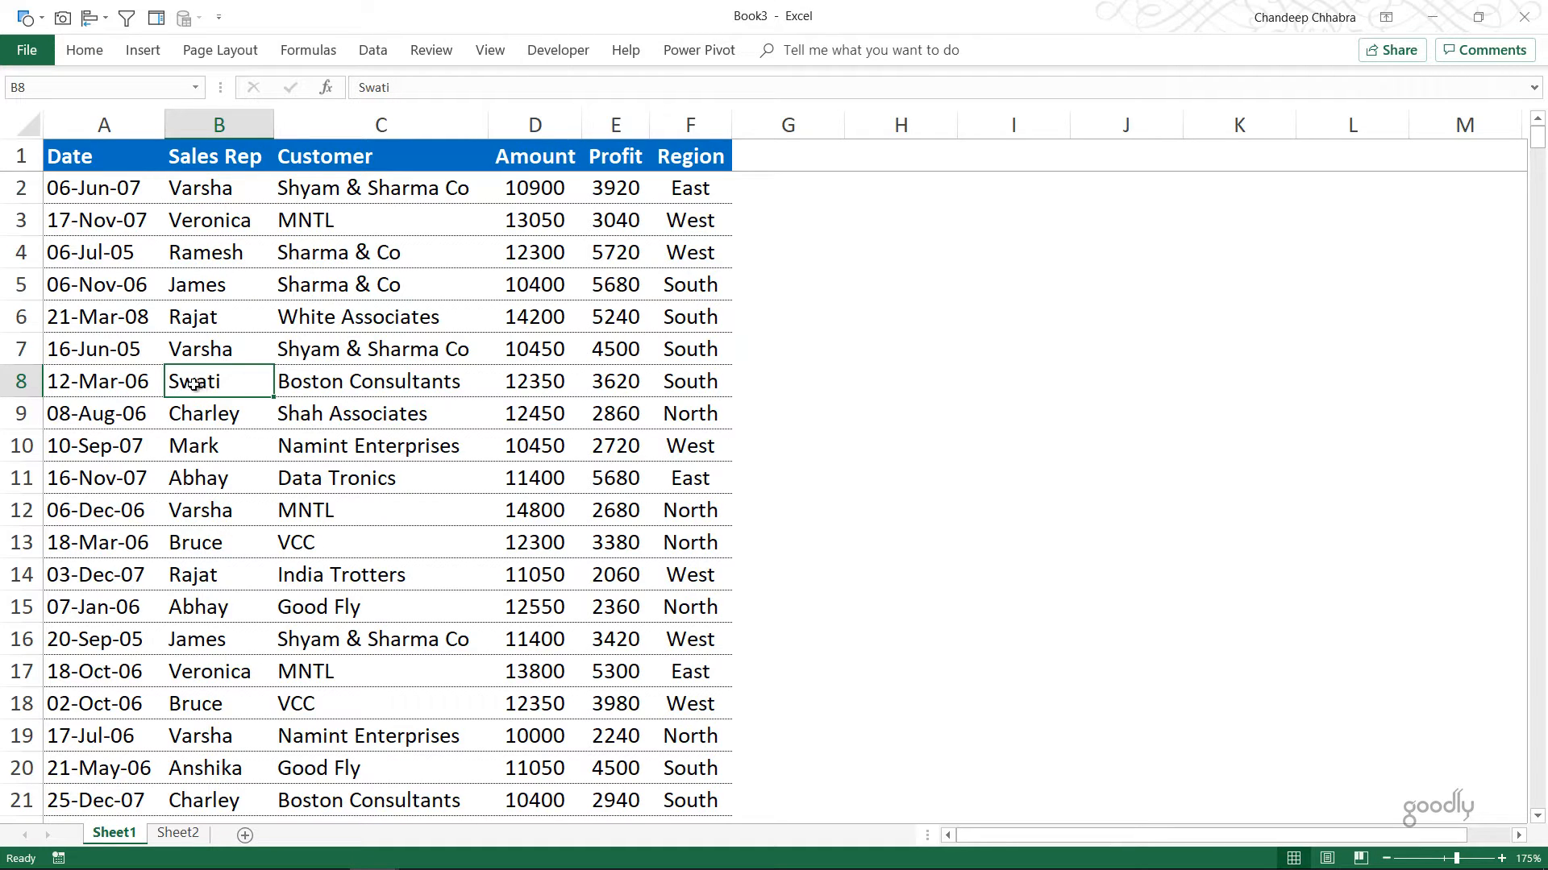
{"action": "mouse_move", "coordinate": [196, 382]}
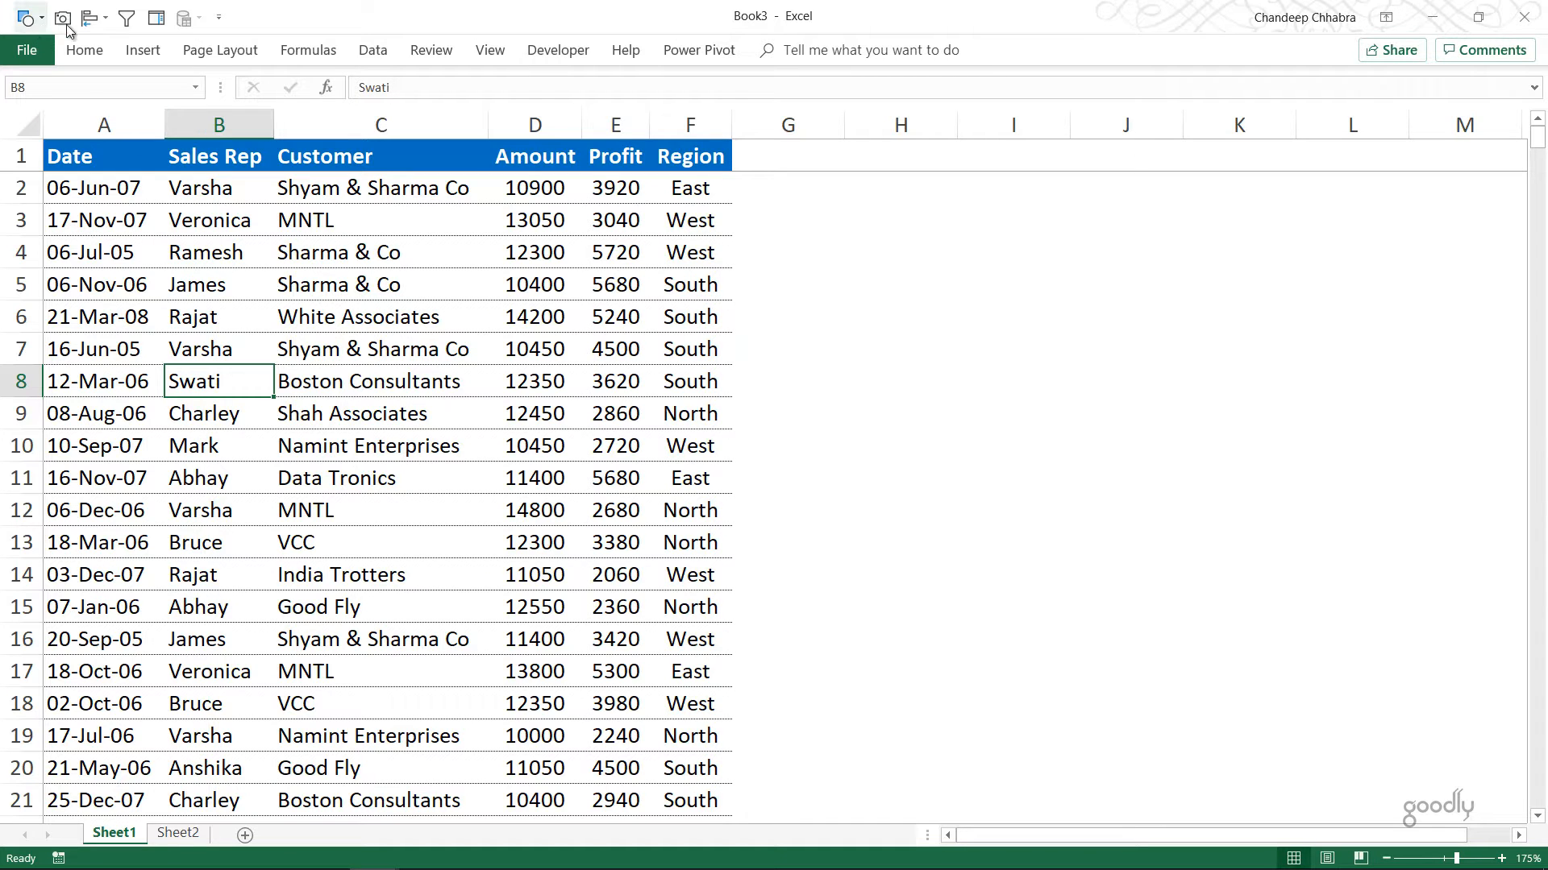
{"action": "mouse_move", "coordinate": [302, 409]}
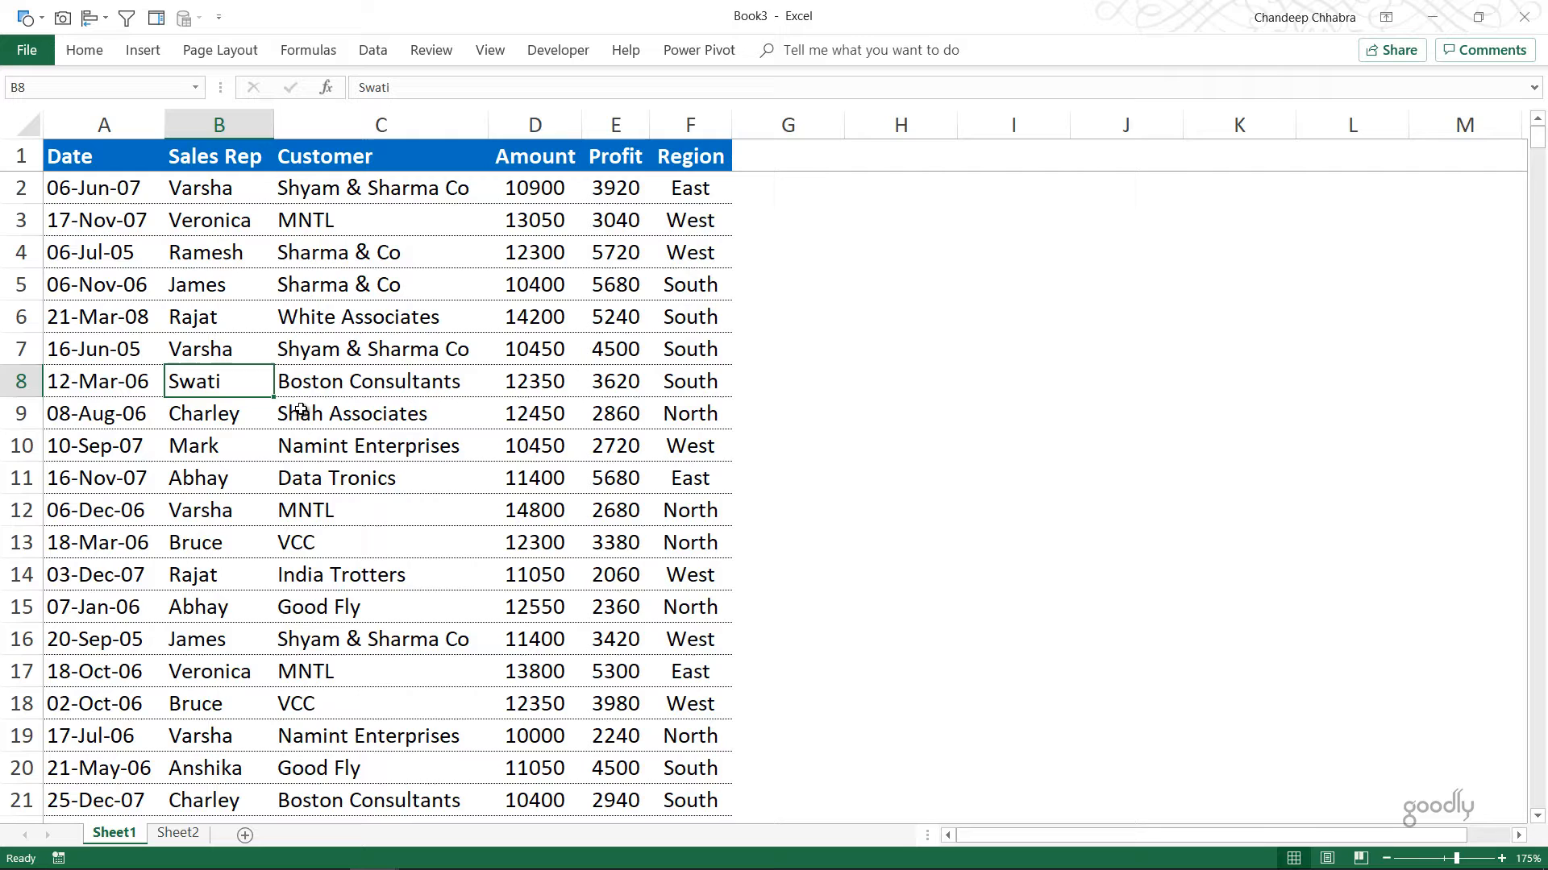
{"action": "left_click", "coordinate": [263, 157]}
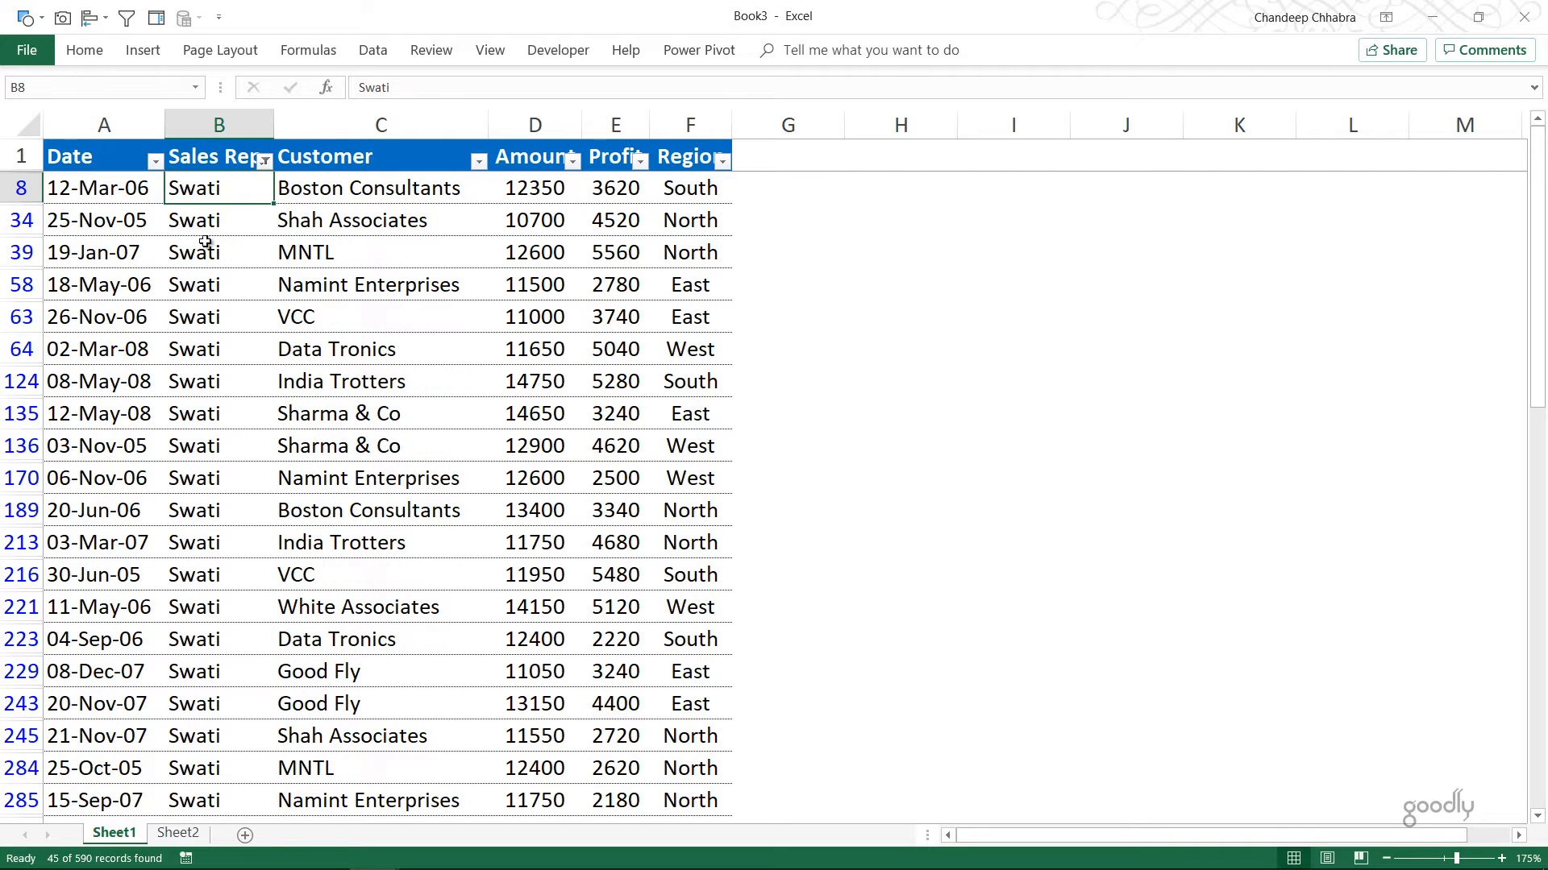
{"action": "left_click", "coordinate": [689, 318]}
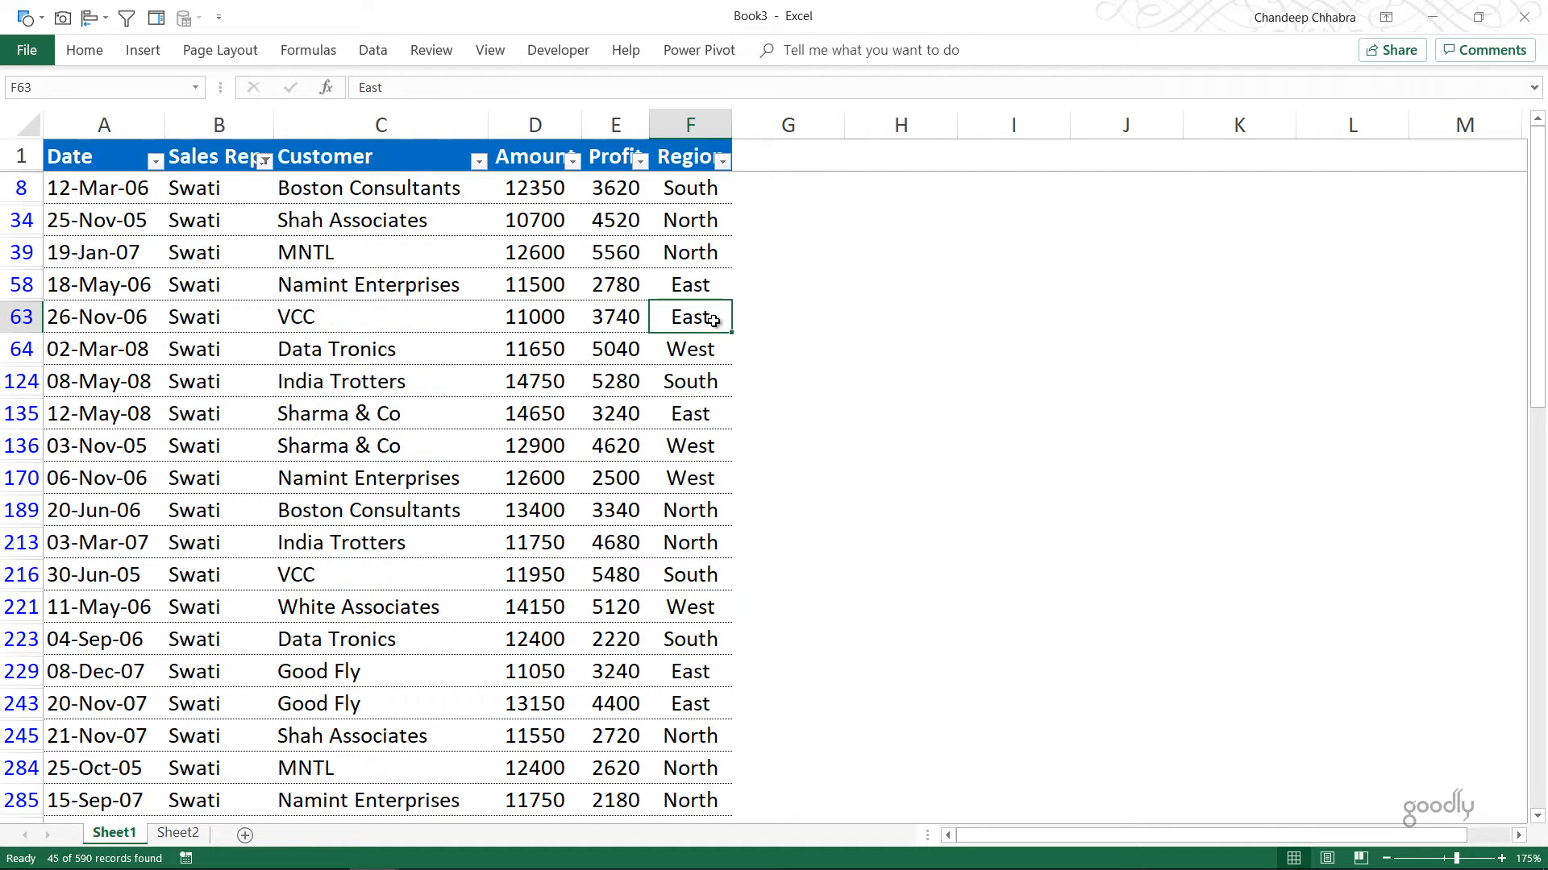
{"action": "left_click", "coordinate": [723, 156]}
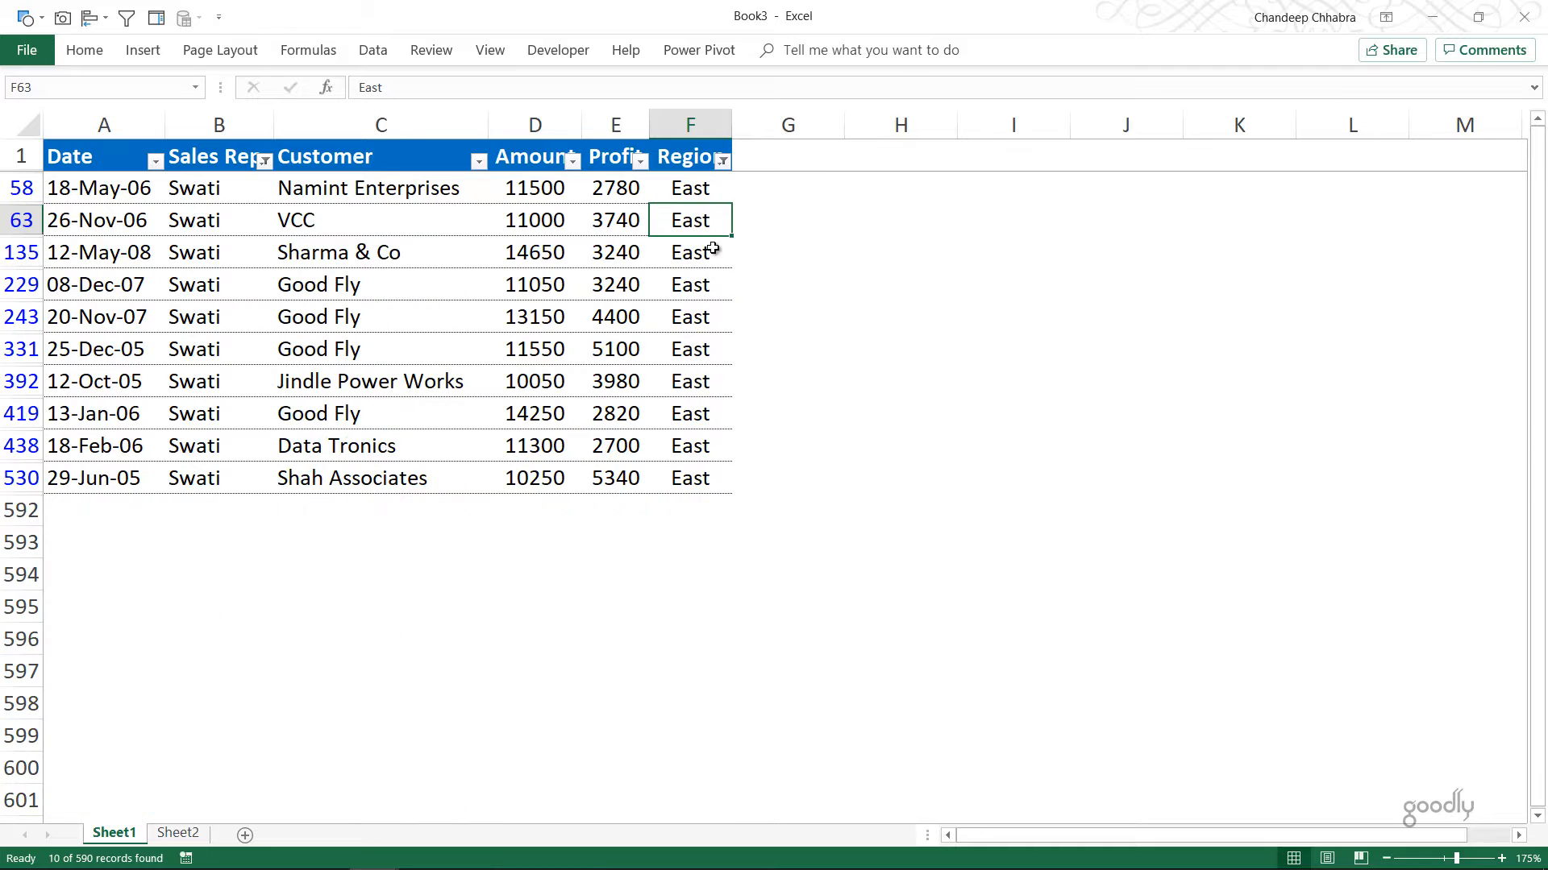
{"action": "mouse_move", "coordinate": [600, 273]}
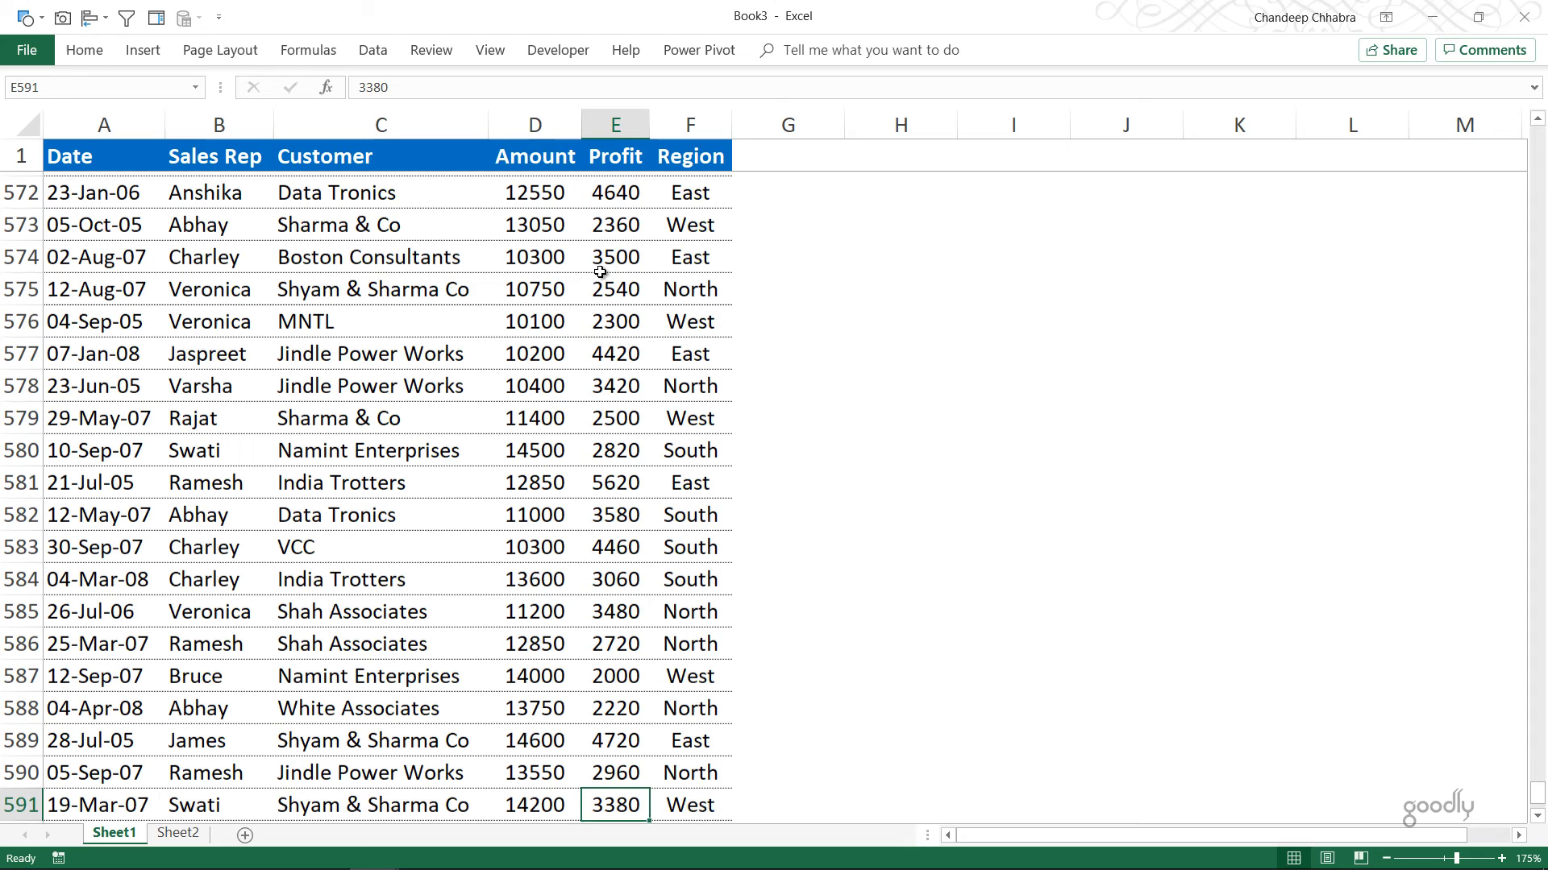
Enter the >5000 criterion in the cell below the Profit column and select it.
{"action": "scroll", "scroll_direction": "down", "scroll_amount": 3}
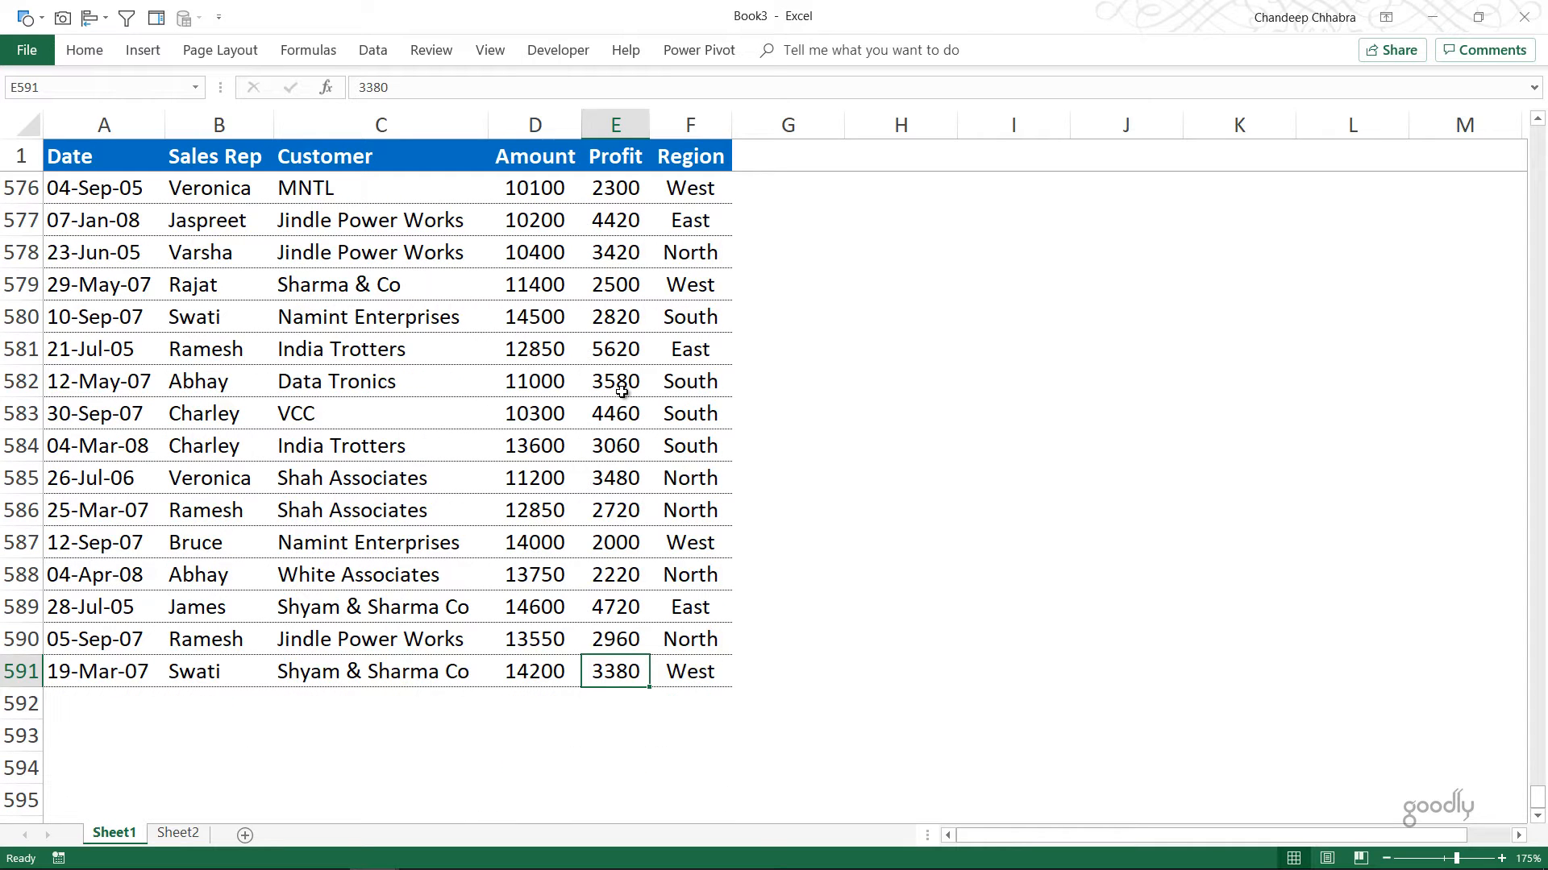
{"action": "mouse_move", "coordinate": [621, 413]}
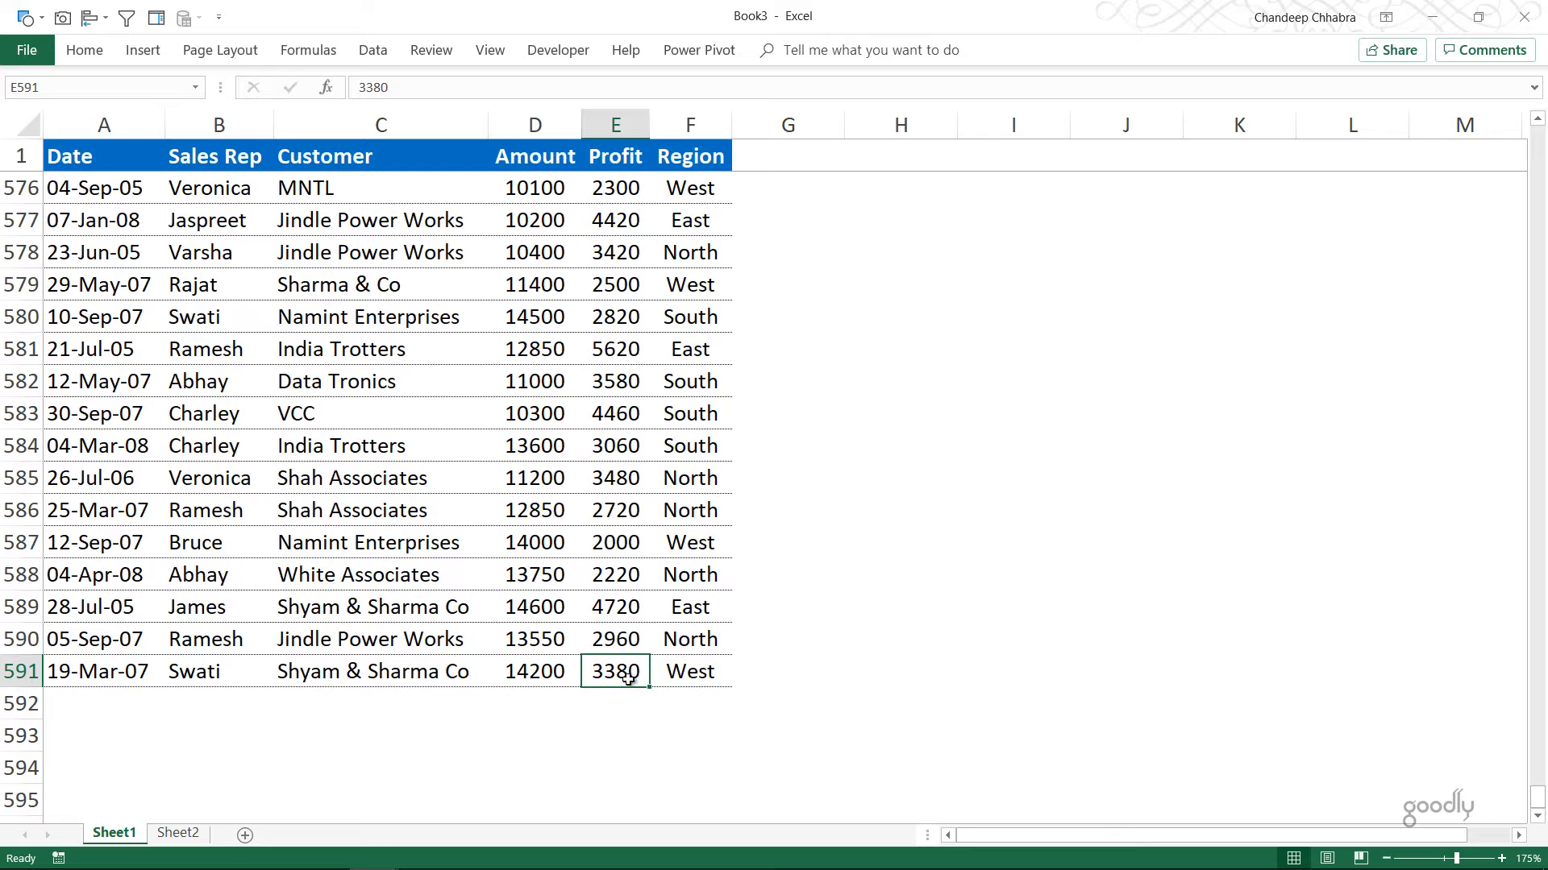
{"action": "left_click", "coordinate": [614, 703]}
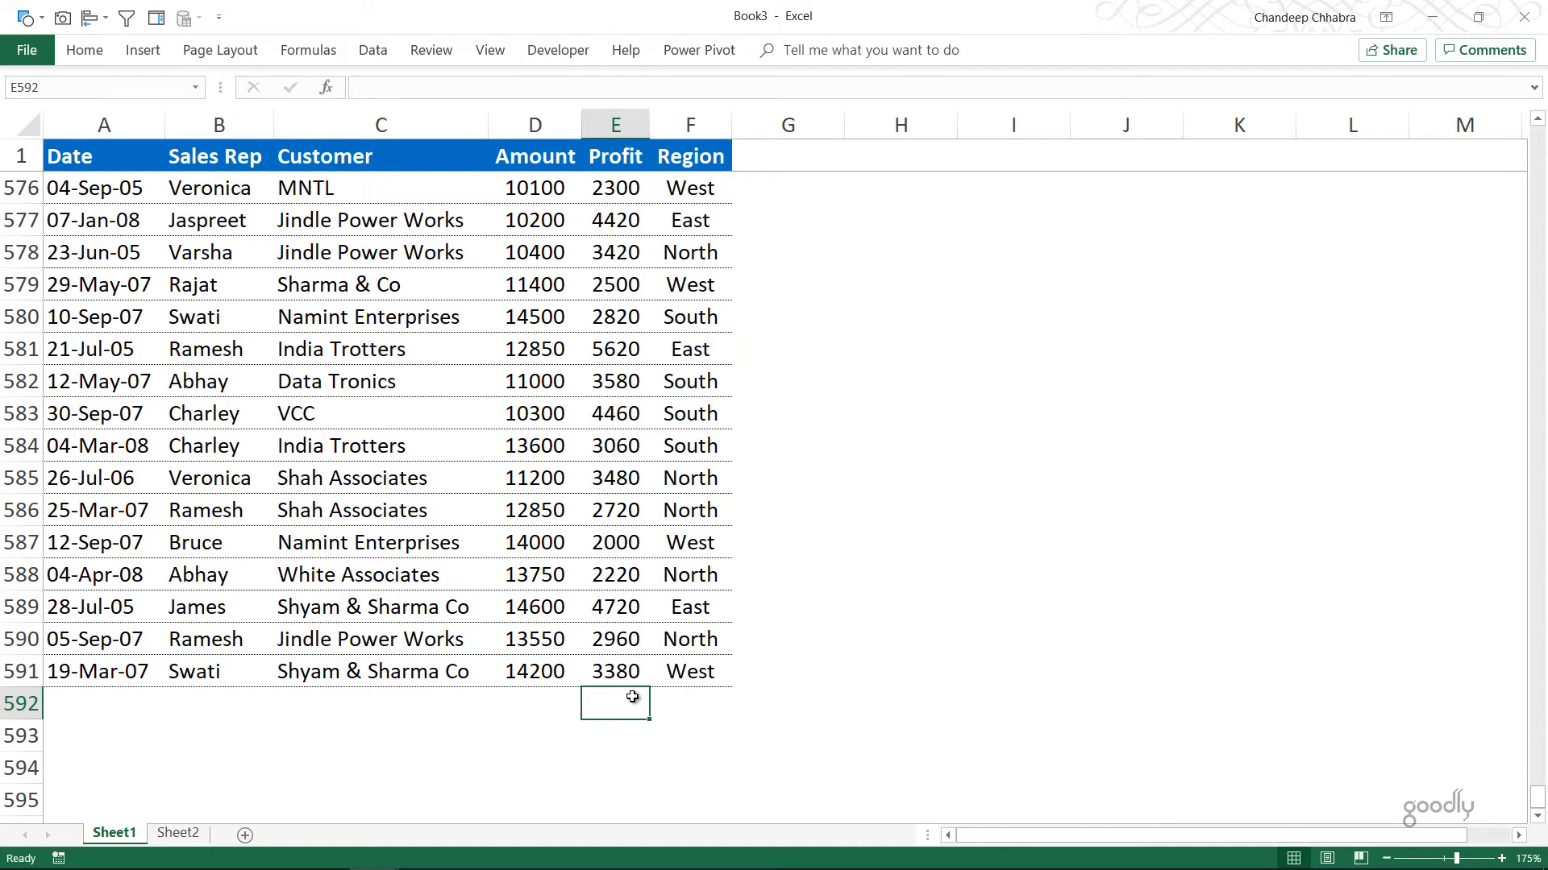
{"action": "double_click", "coordinate": [614, 703]}
{"action": "type", "text": ">5000"}
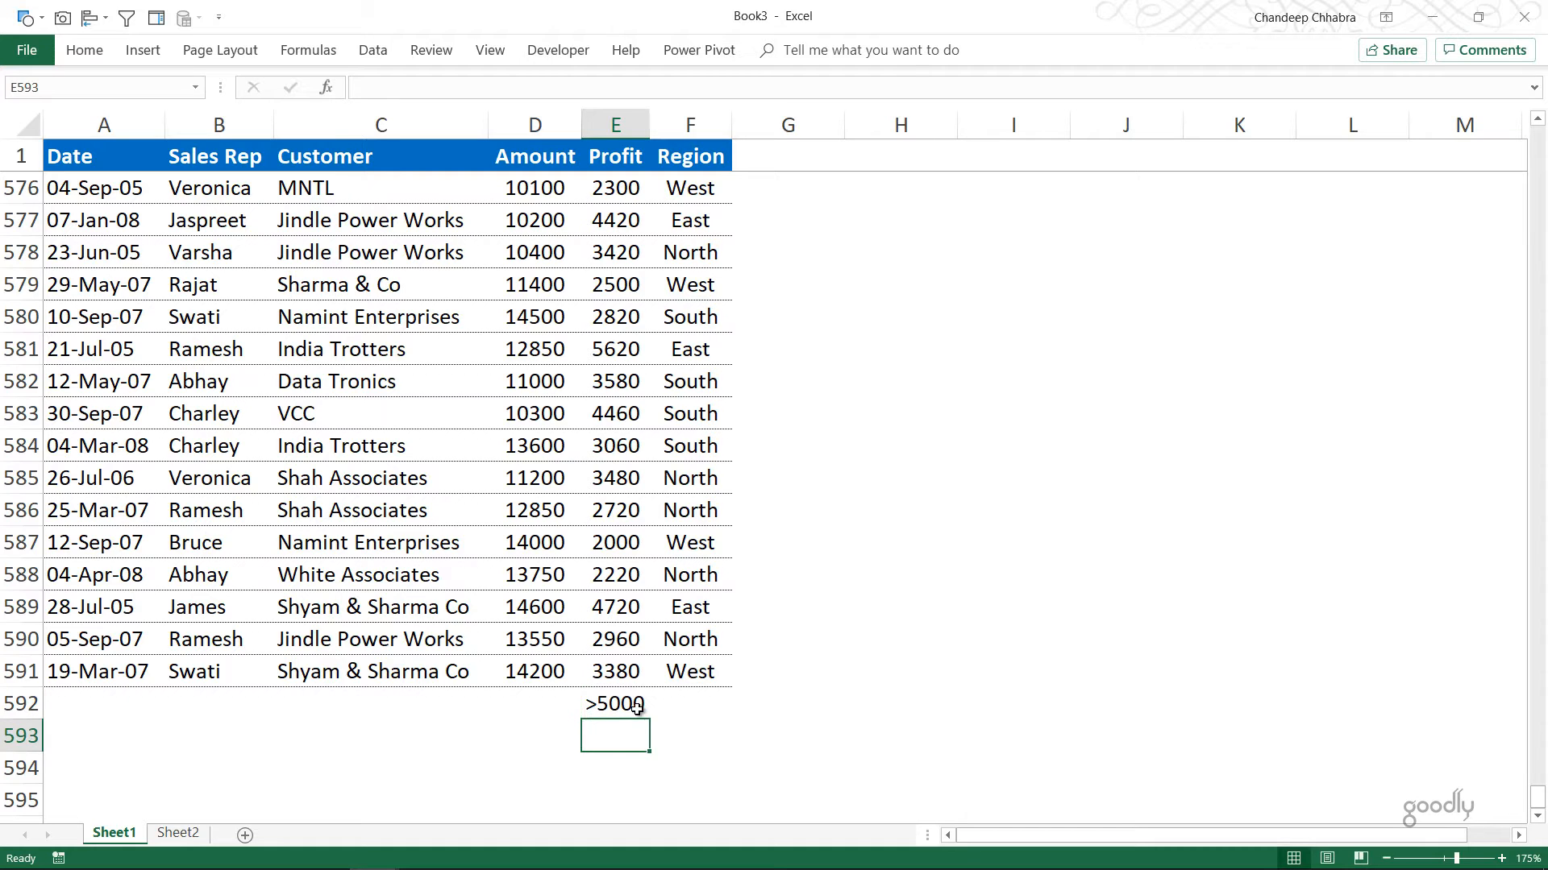
{"action": "left_click", "coordinate": [614, 705]}
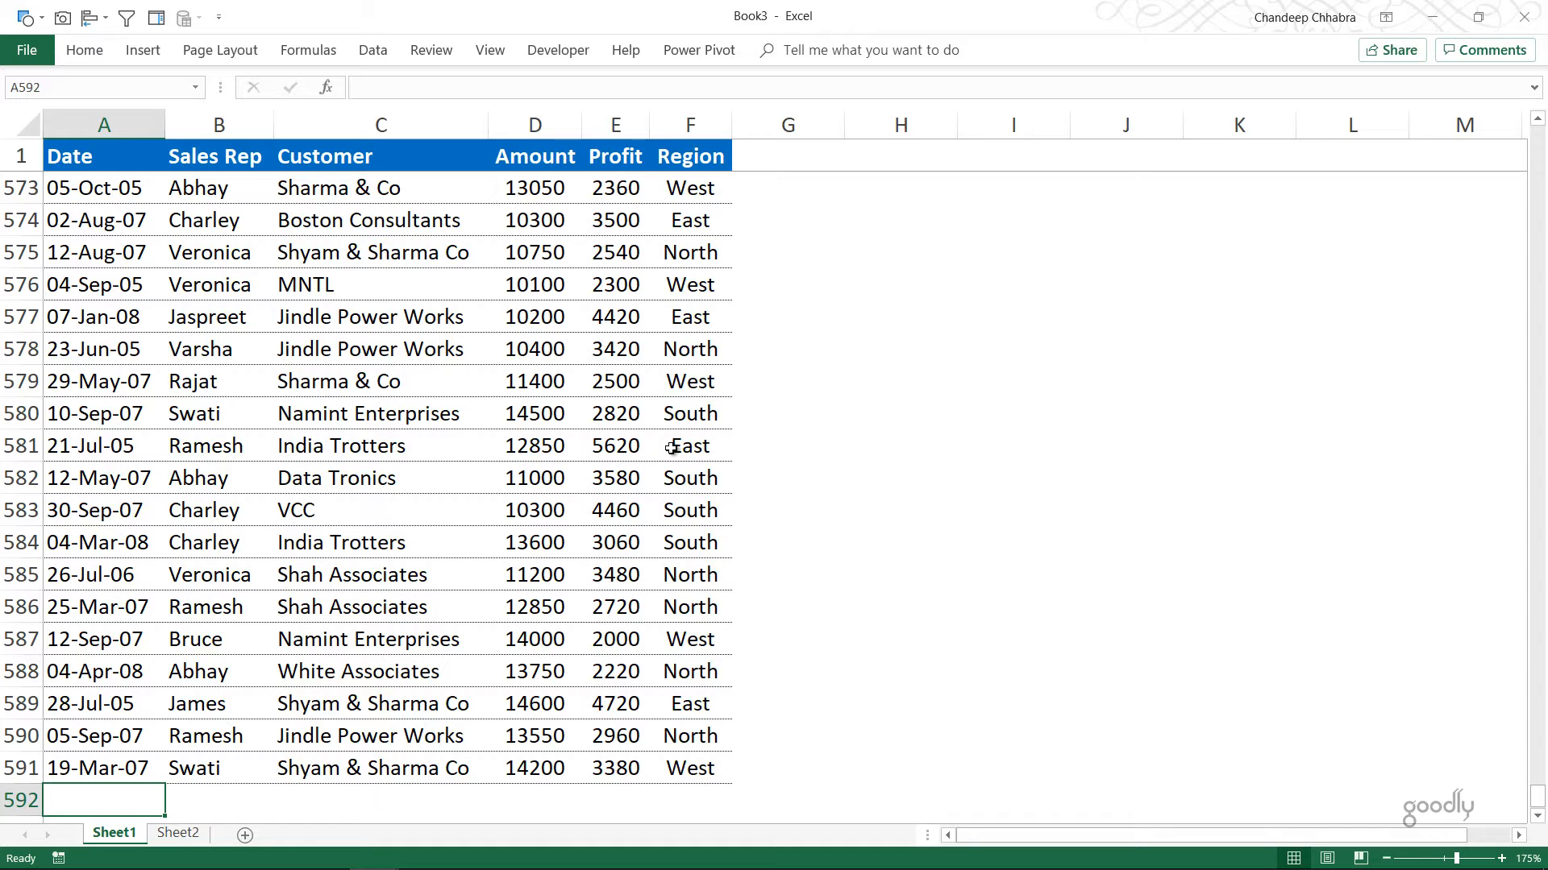
Enter the >1 jan 2007 date criterion below the Date column.
{"action": "type", "text": ">1"}
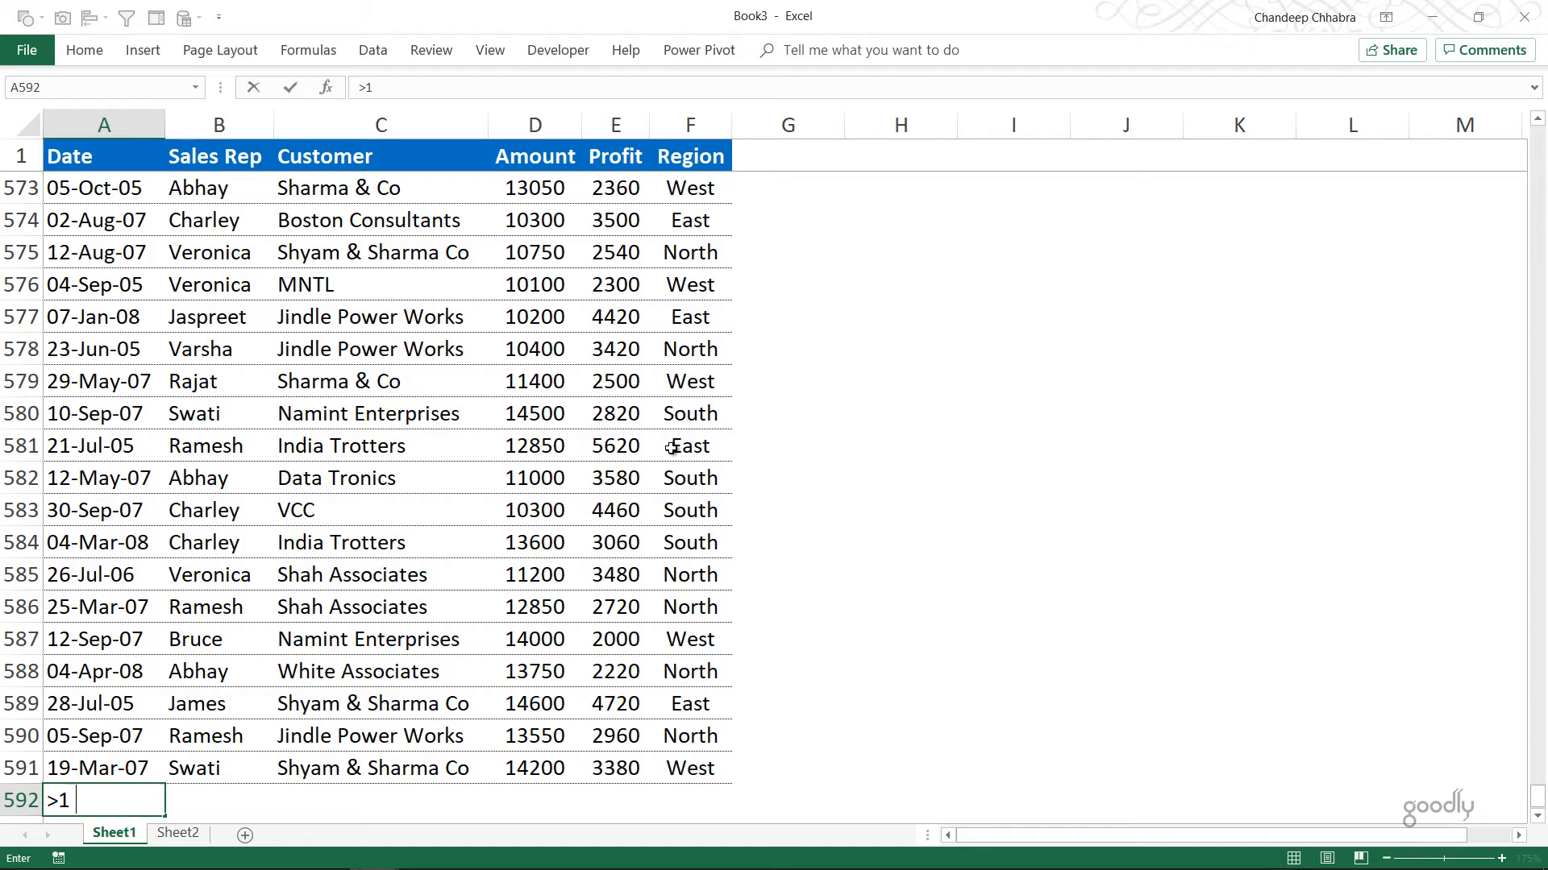
{"action": "type", "text": "jan 2007"}
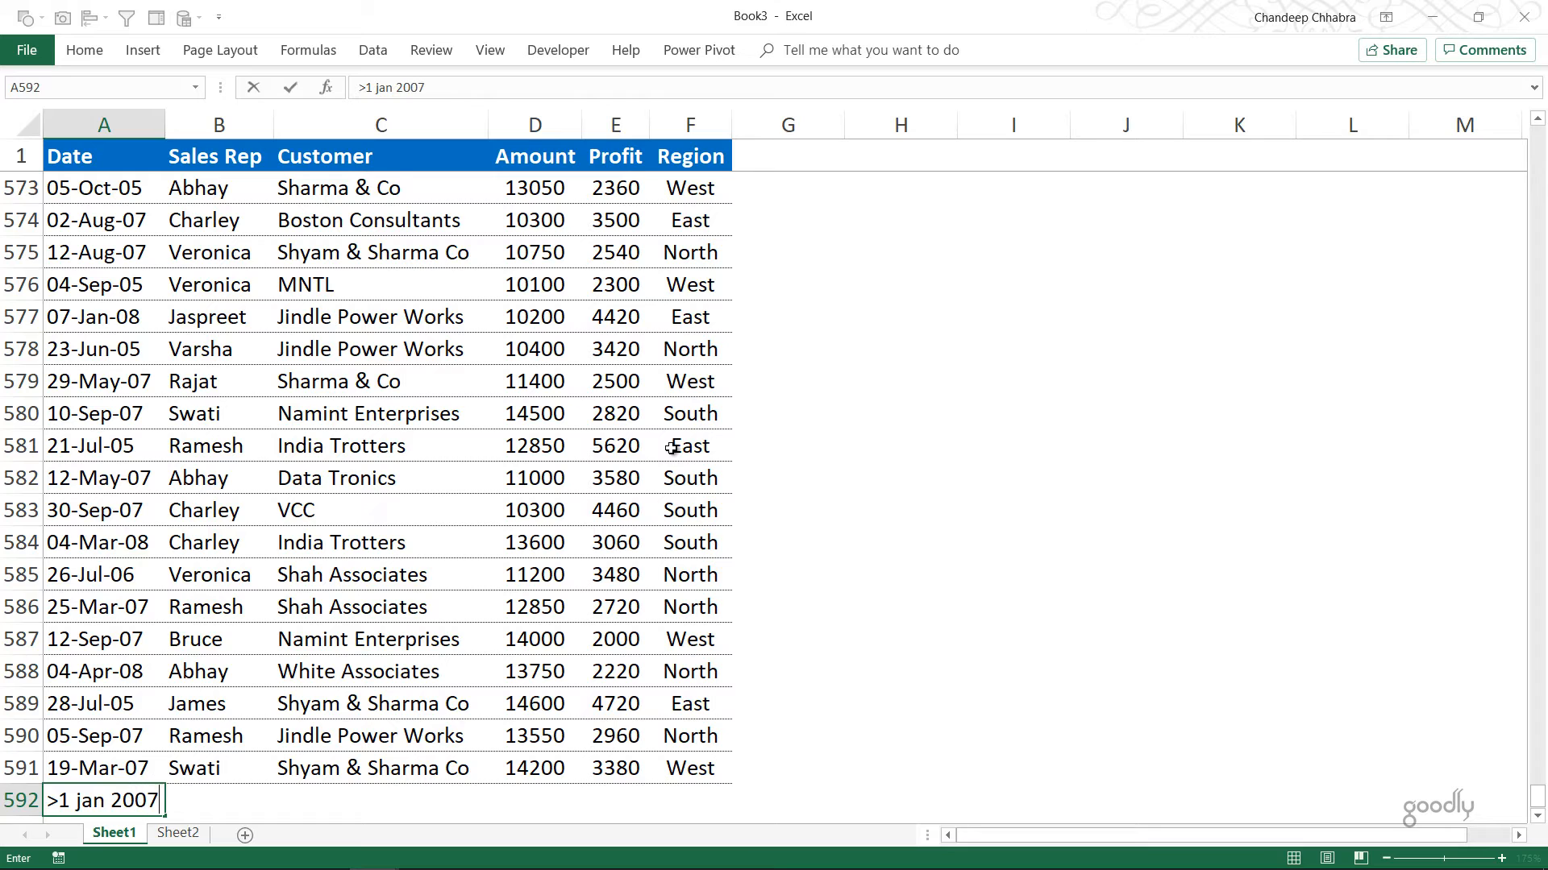
{"action": "key", "text": "enter"}
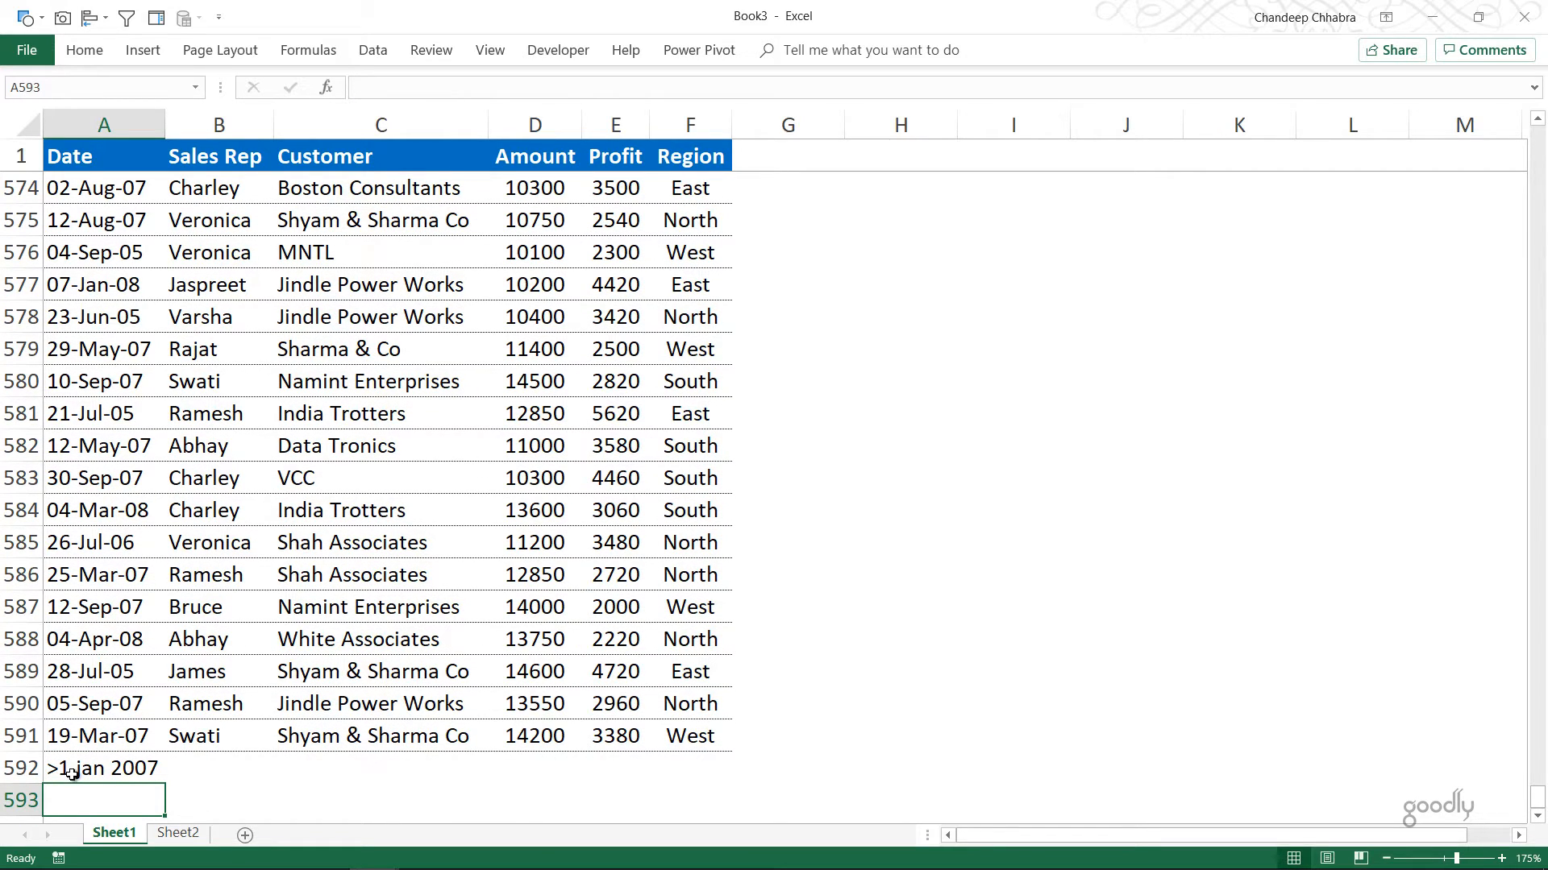
Adjust the criterion to >=1 jan 2007, then clear the filter so all 591 records show.
{"action": "left_click", "coordinate": [104, 767]}
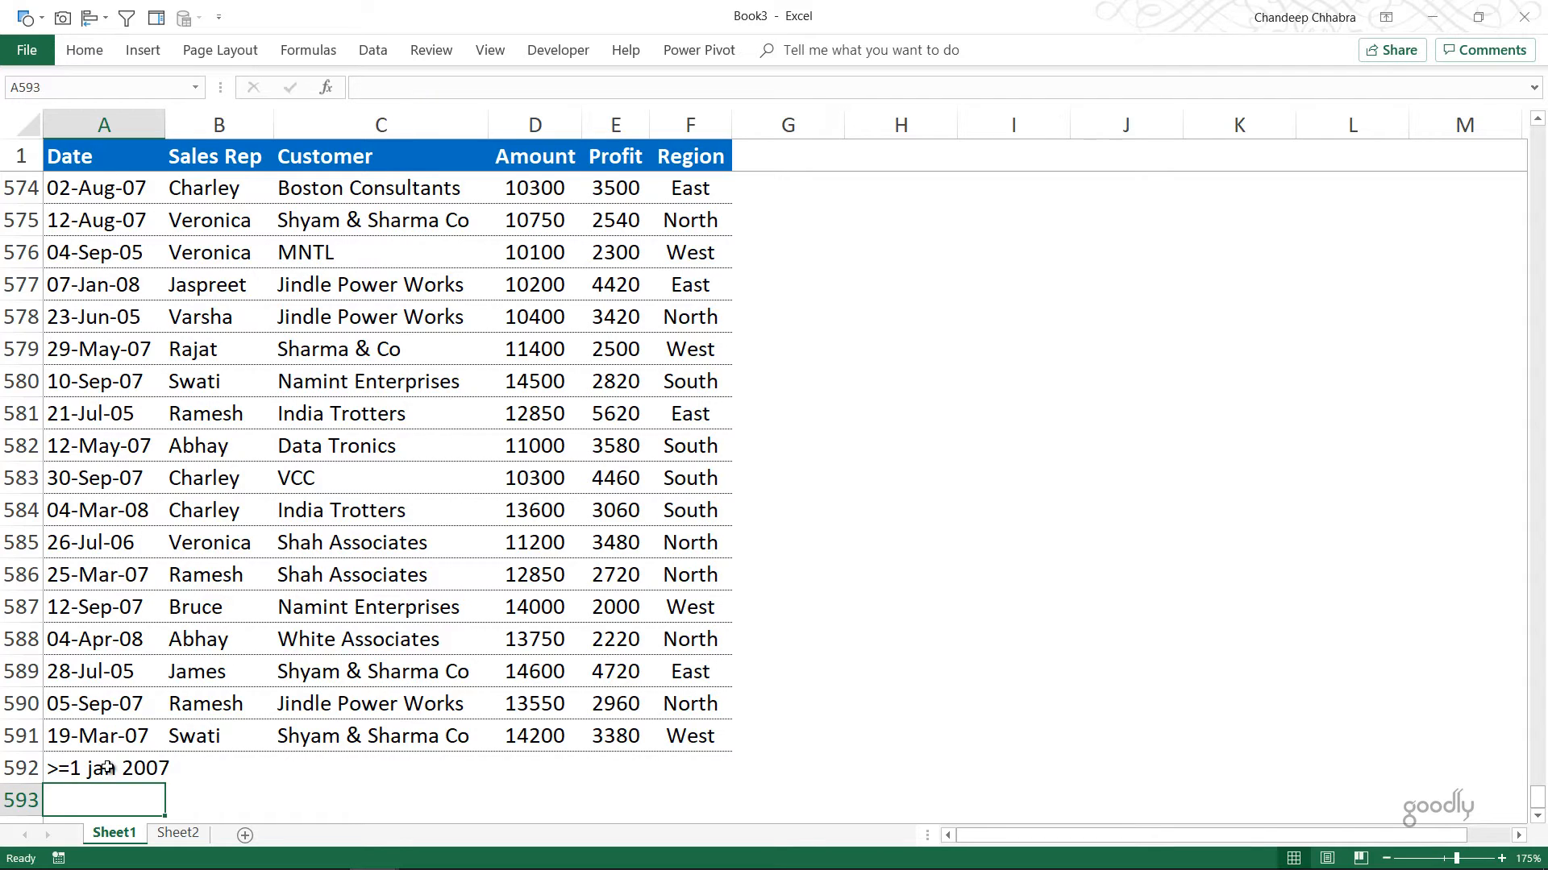
{"action": "left_click", "coordinate": [103, 767]}
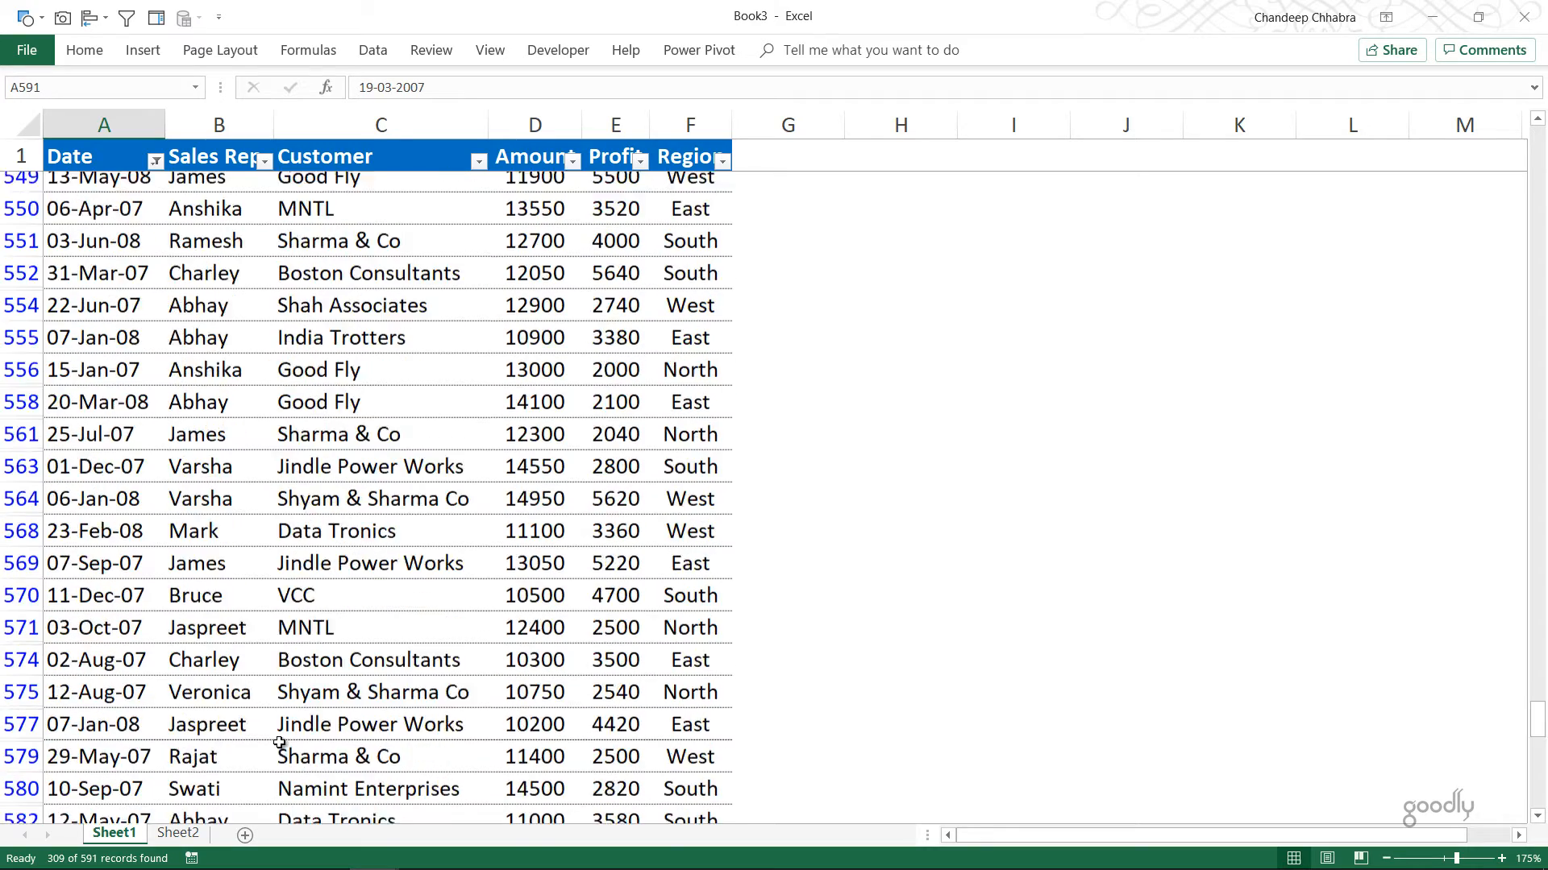
{"action": "scroll", "scroll_direction": "down", "scroll_amount": 3}
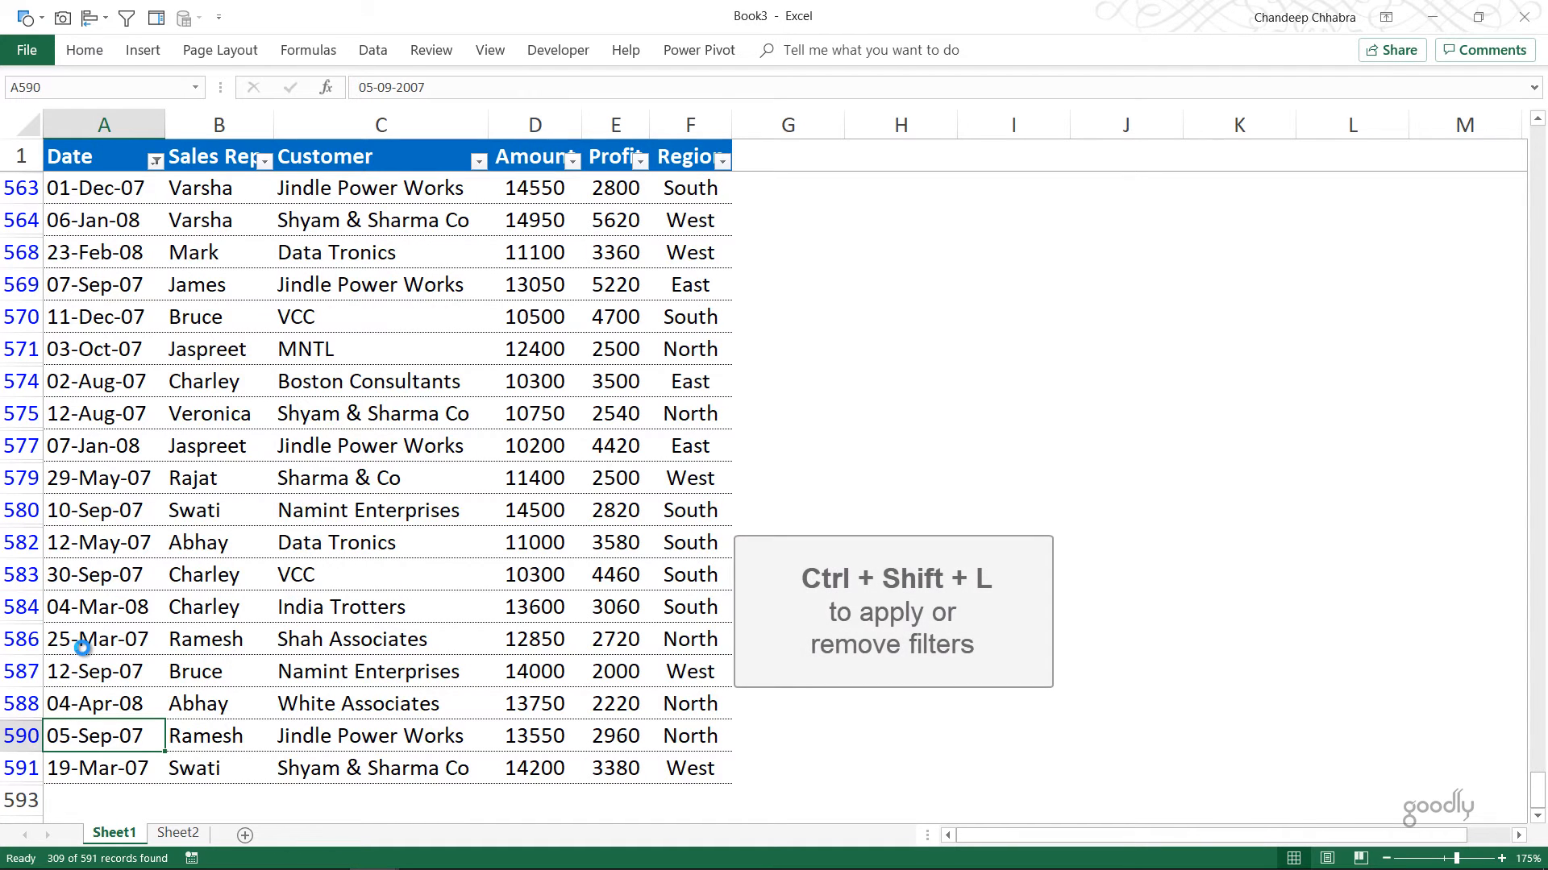
{"action": "key", "text": "ctrl+shift+l"}
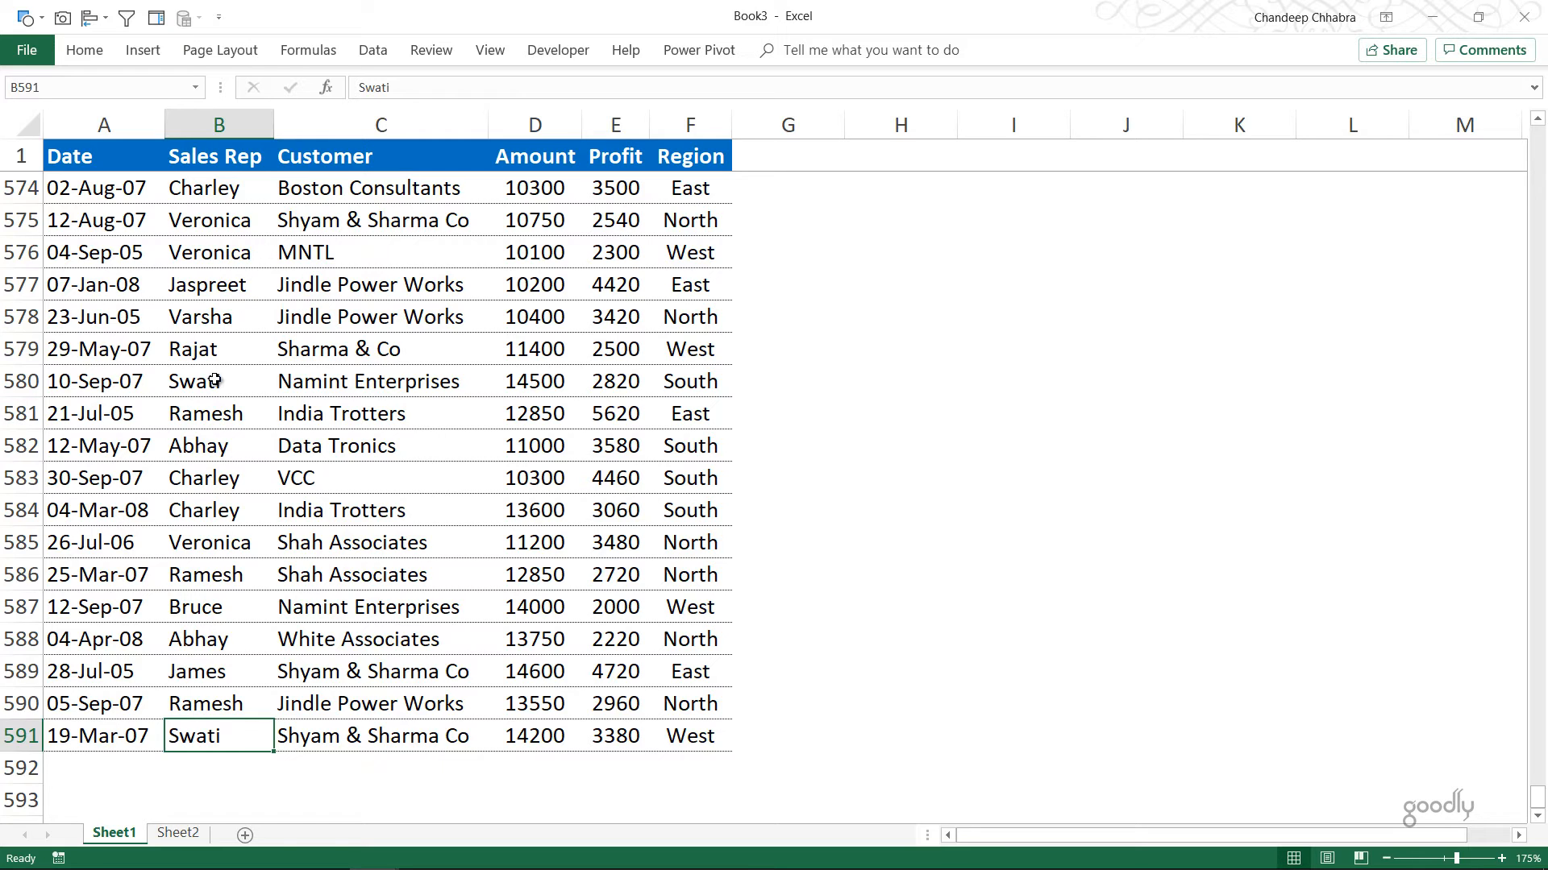
{"action": "mouse_move", "coordinate": [237, 626]}
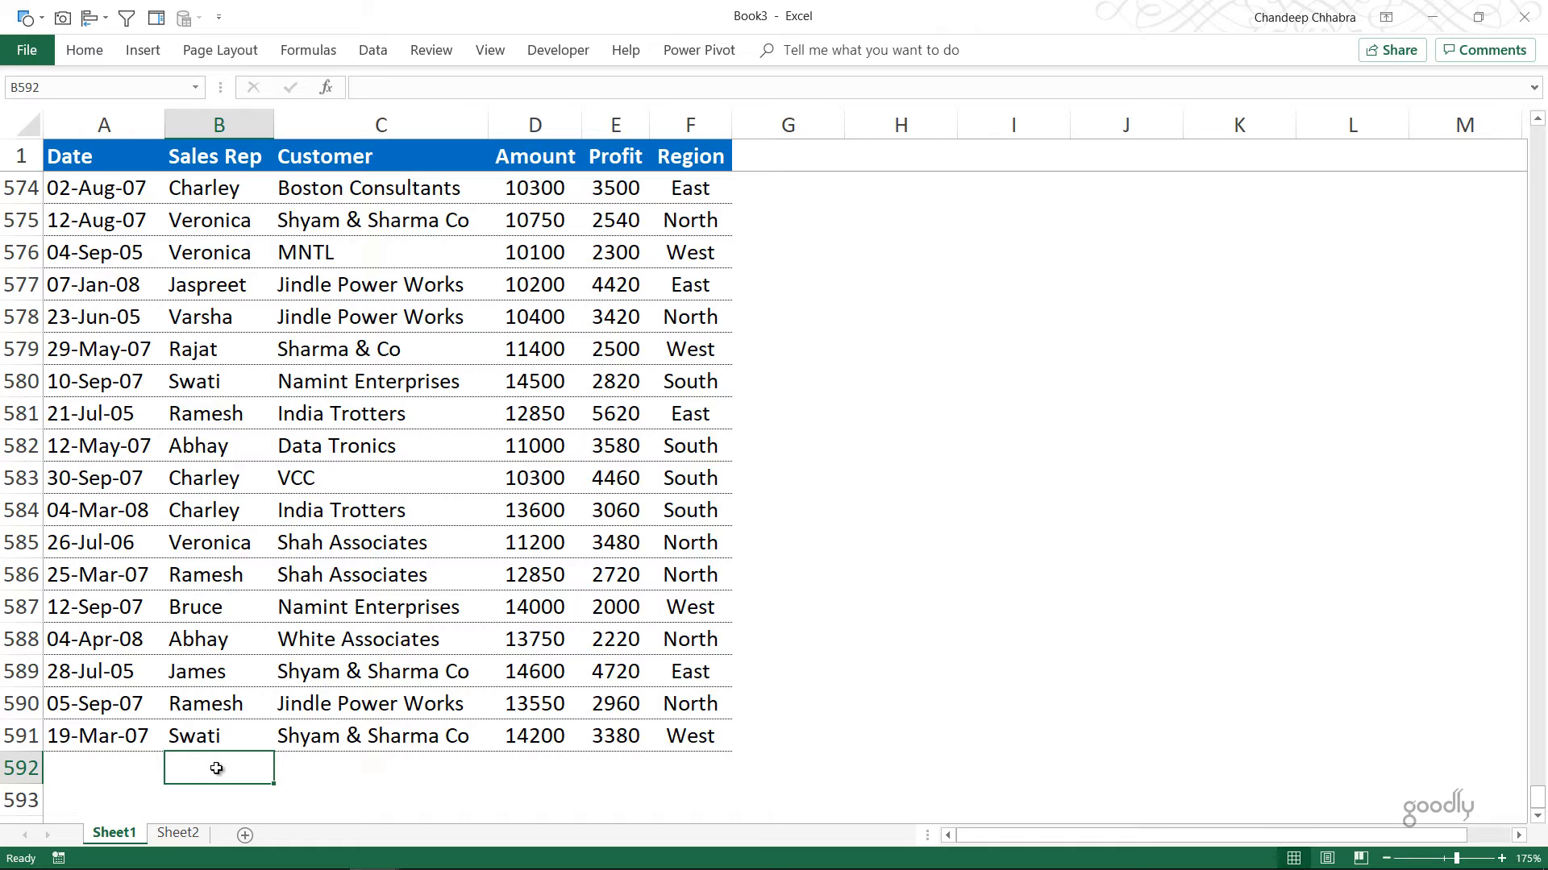
{"action": "type", "text": "????"}
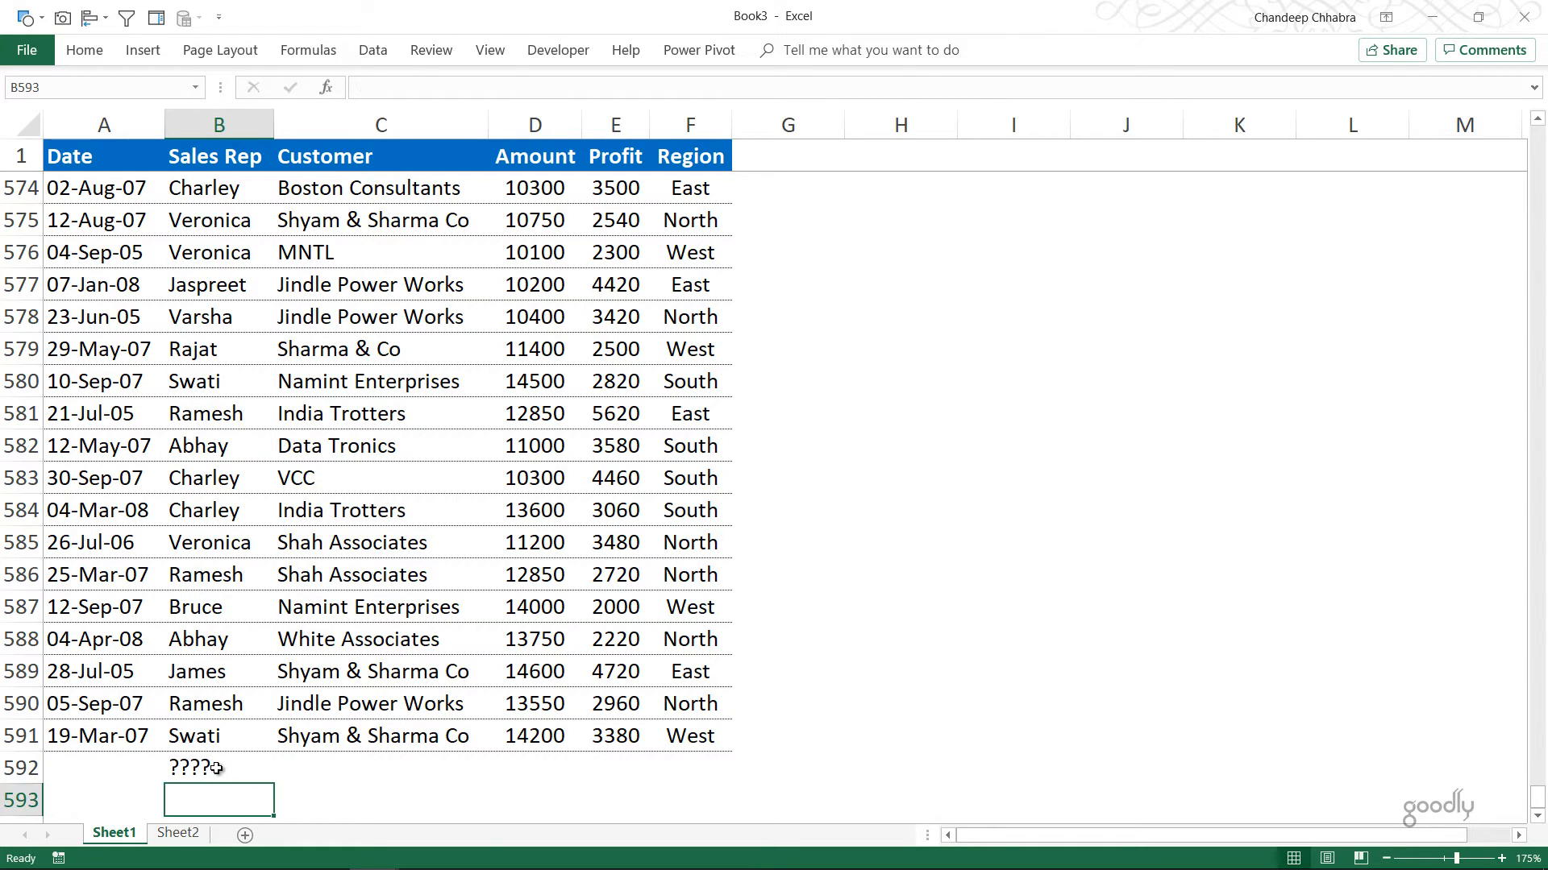
{"action": "mouse_move", "coordinate": [179, 790]}
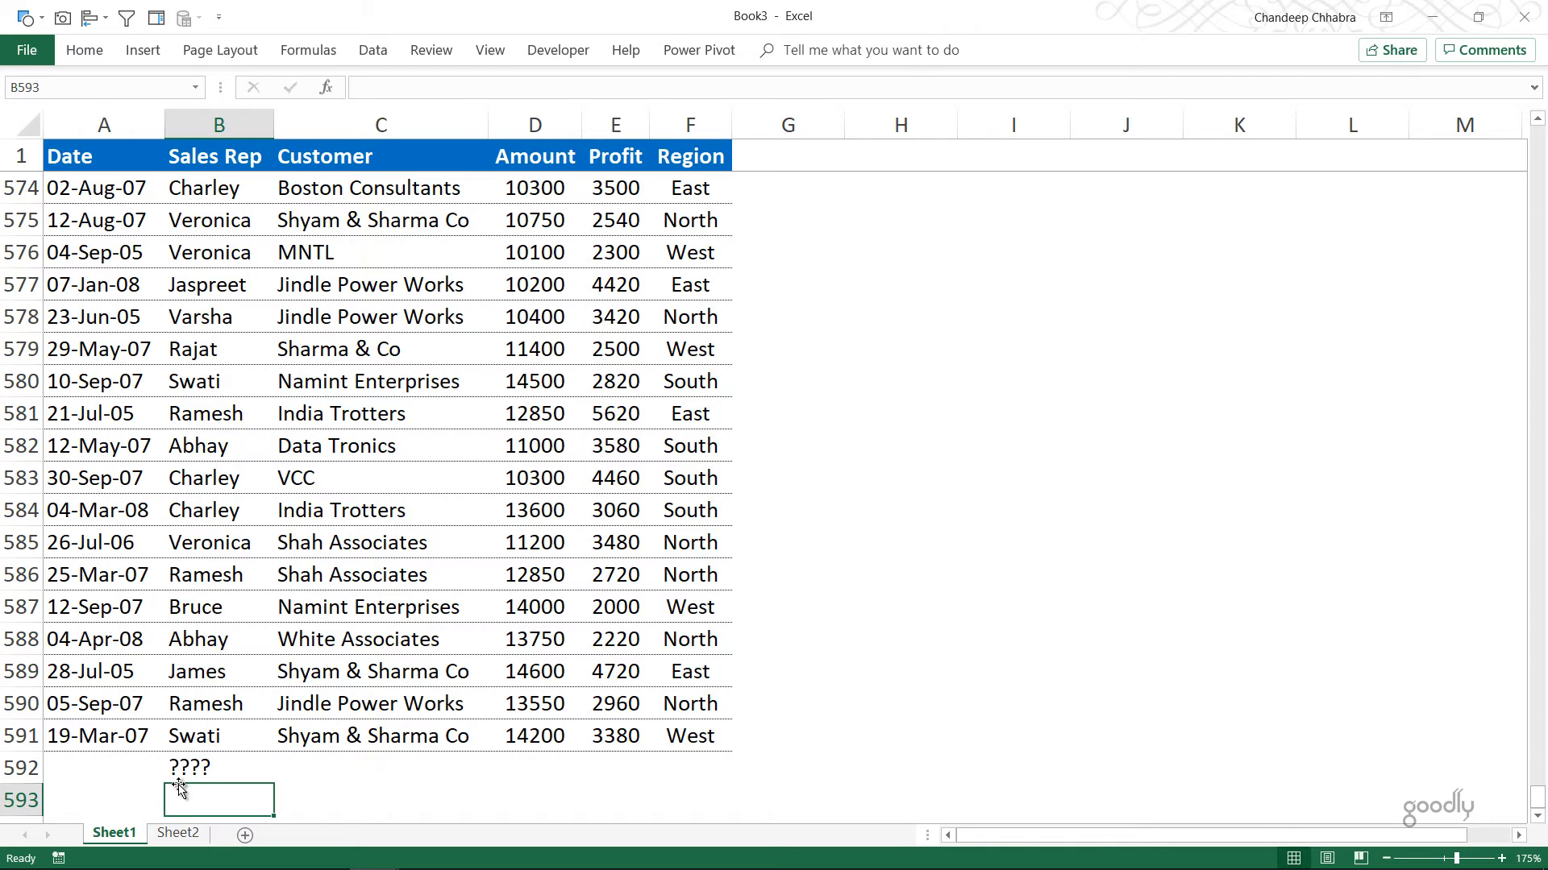
{"action": "mouse_move", "coordinate": [170, 767]}
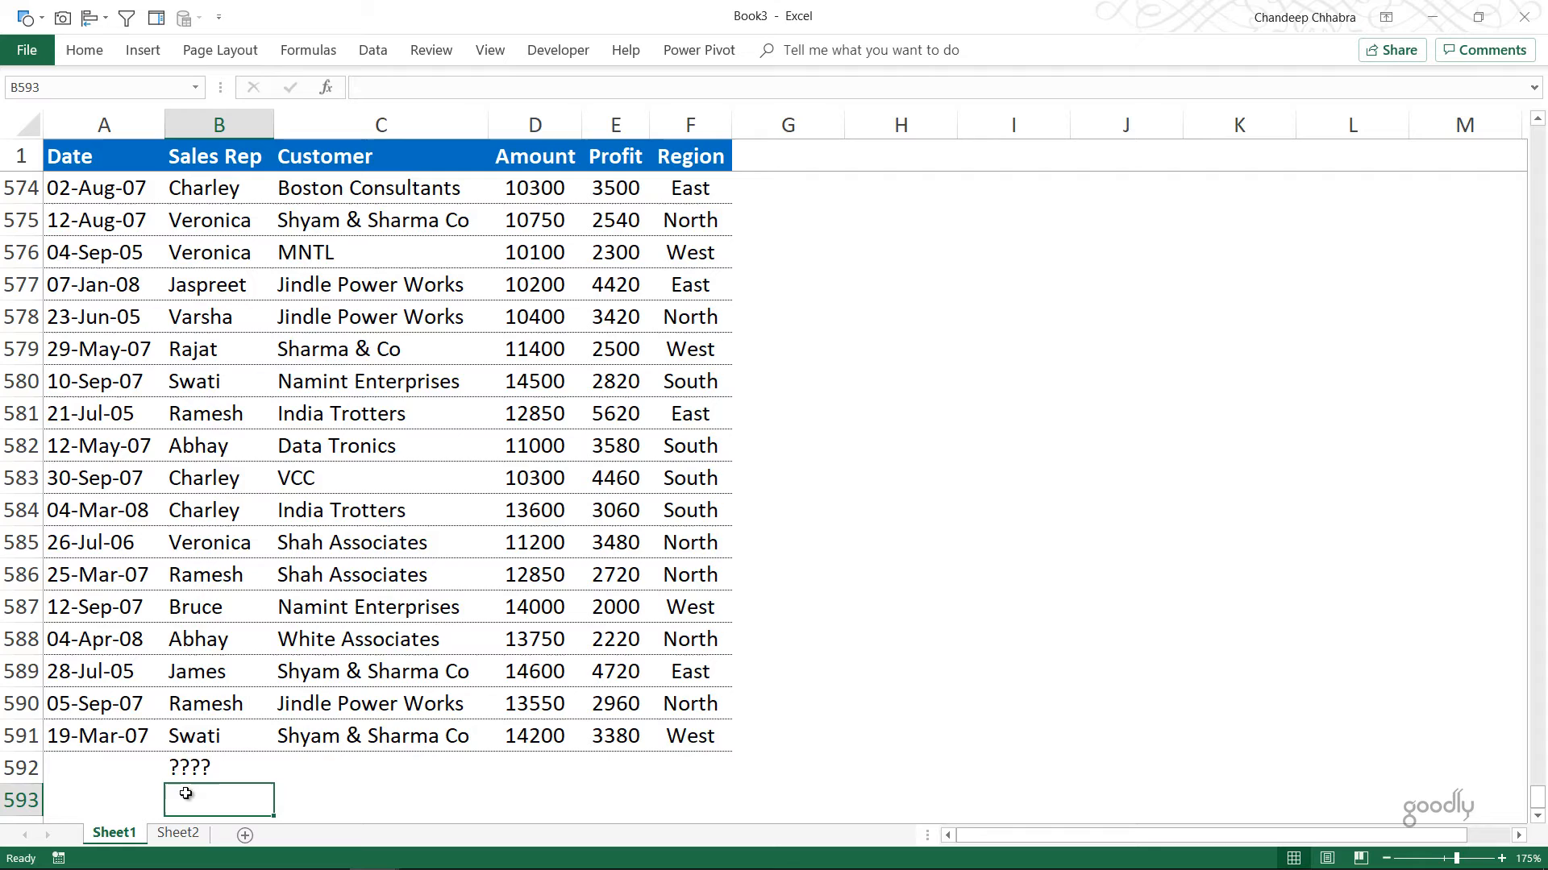
{"action": "left_click", "coordinate": [192, 768]}
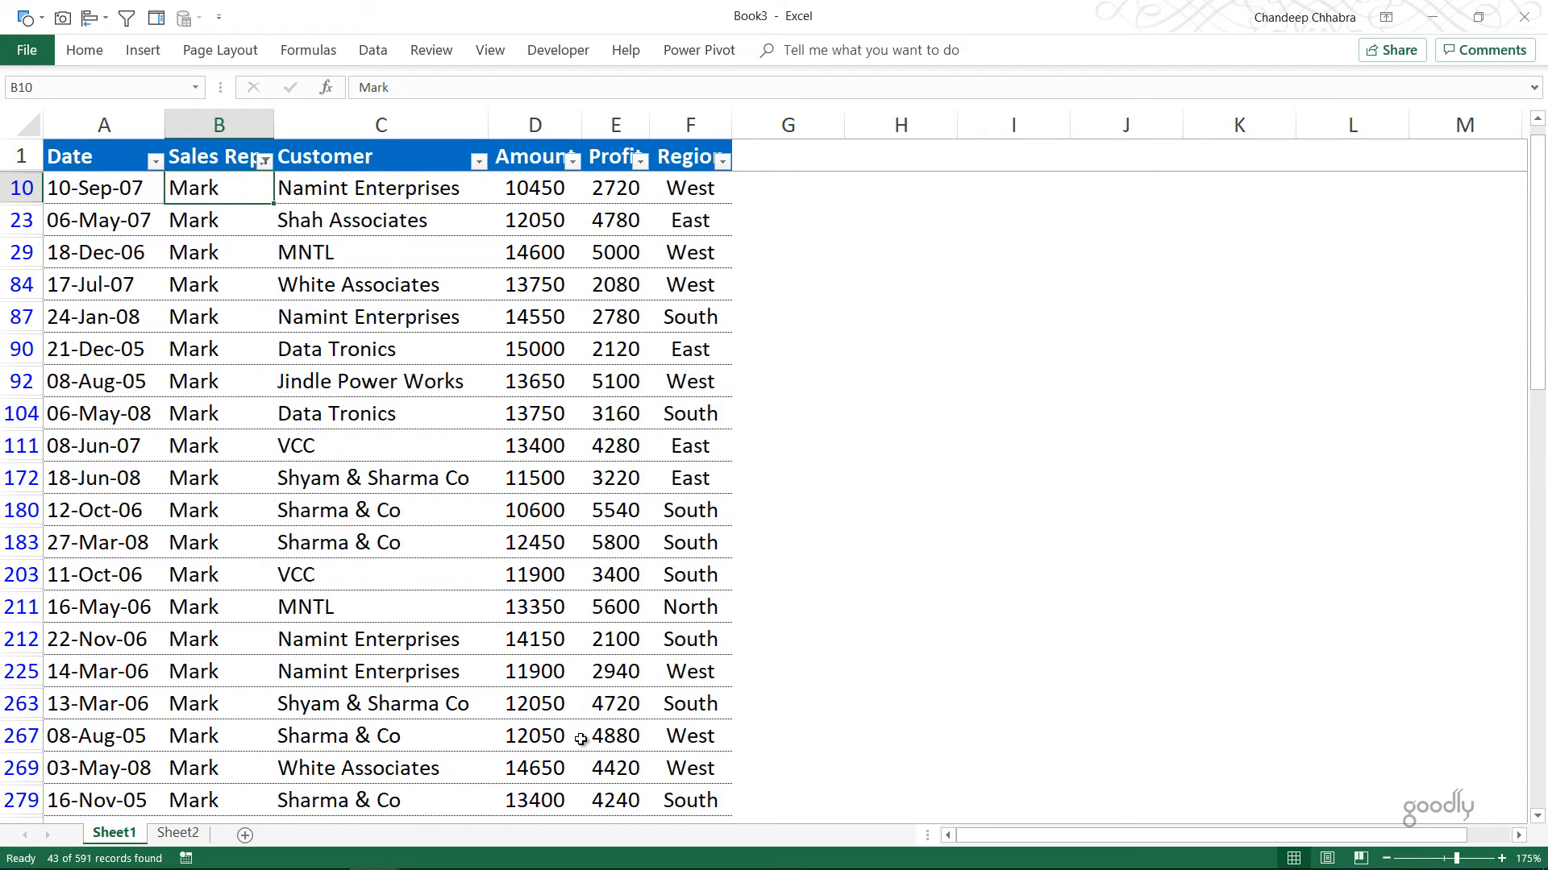
{"action": "scroll", "scroll_direction": "down", "scroll_amount": 3}
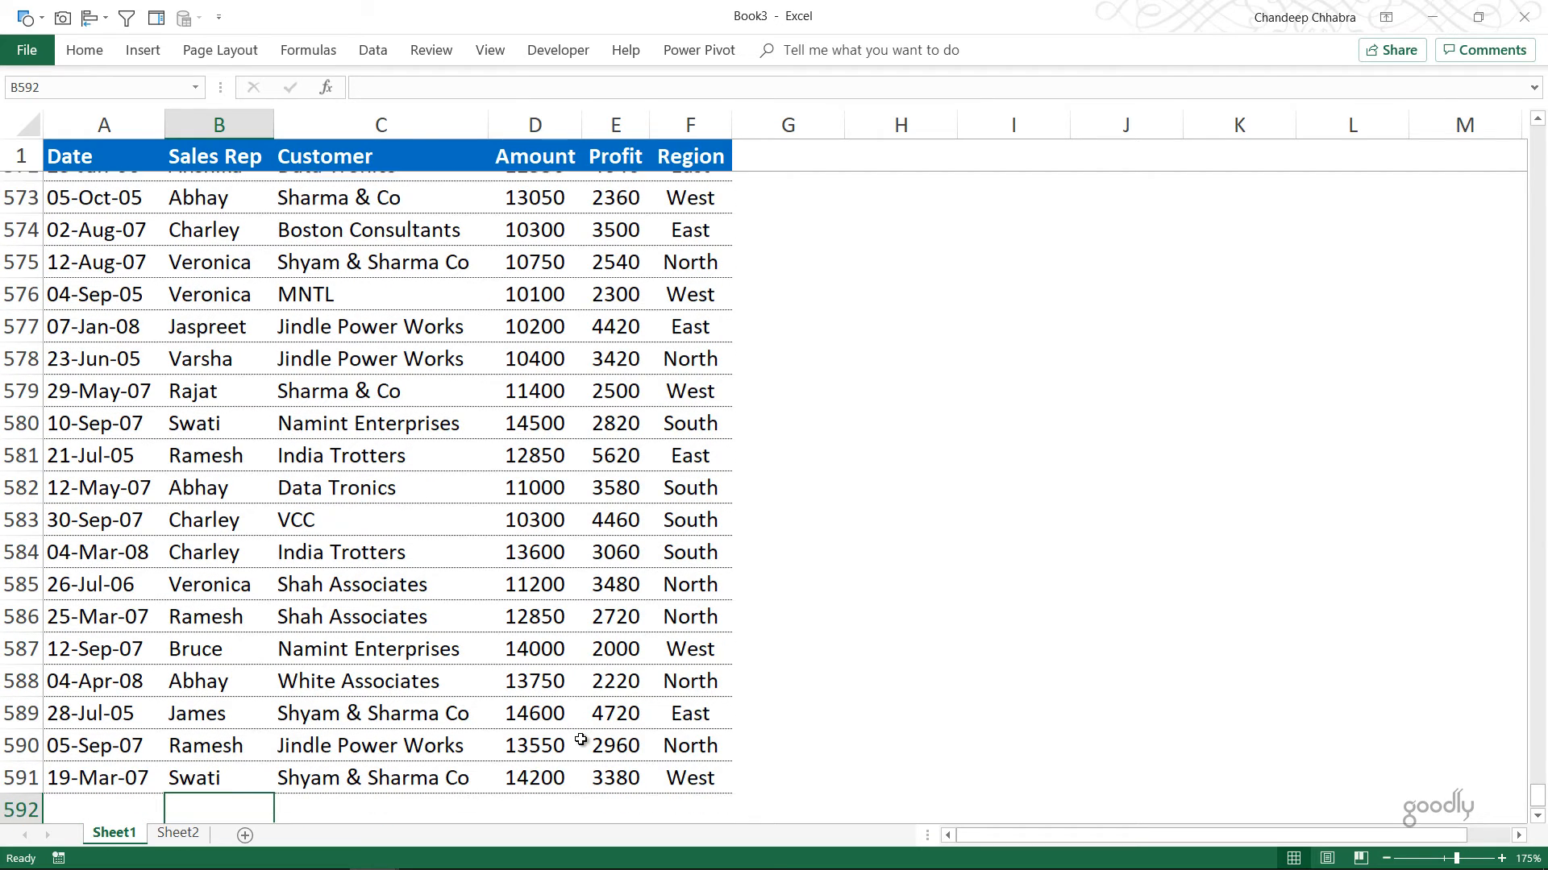
Enter the ?a* criterion in B592 below the Sales Rep column.
{"action": "scroll", "scroll_direction": "down", "scroll_amount": 3}
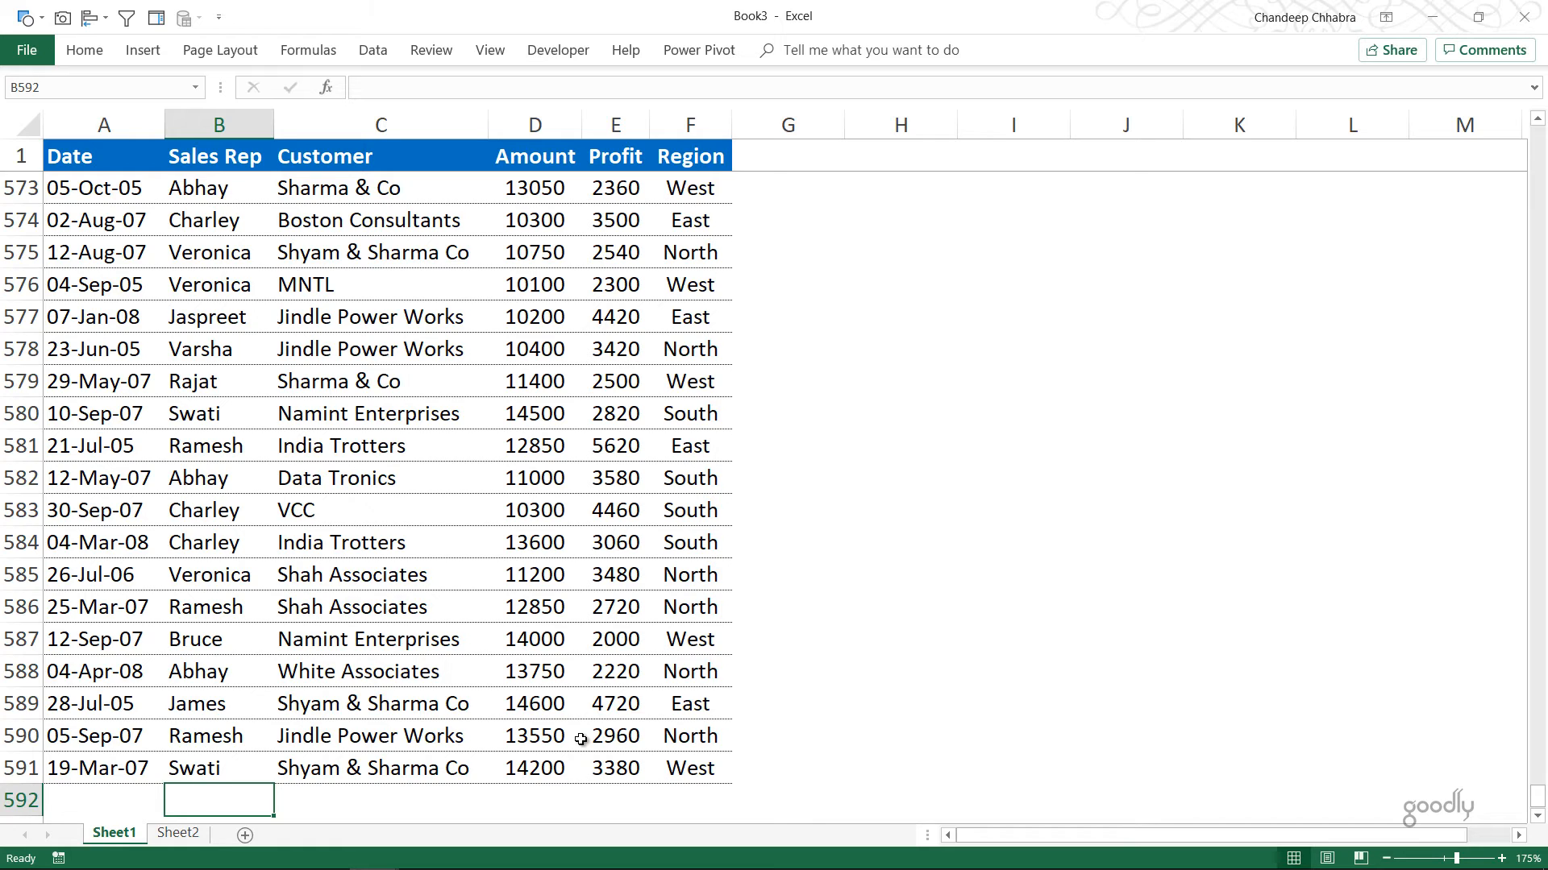
{"action": "type", "text": "?"}
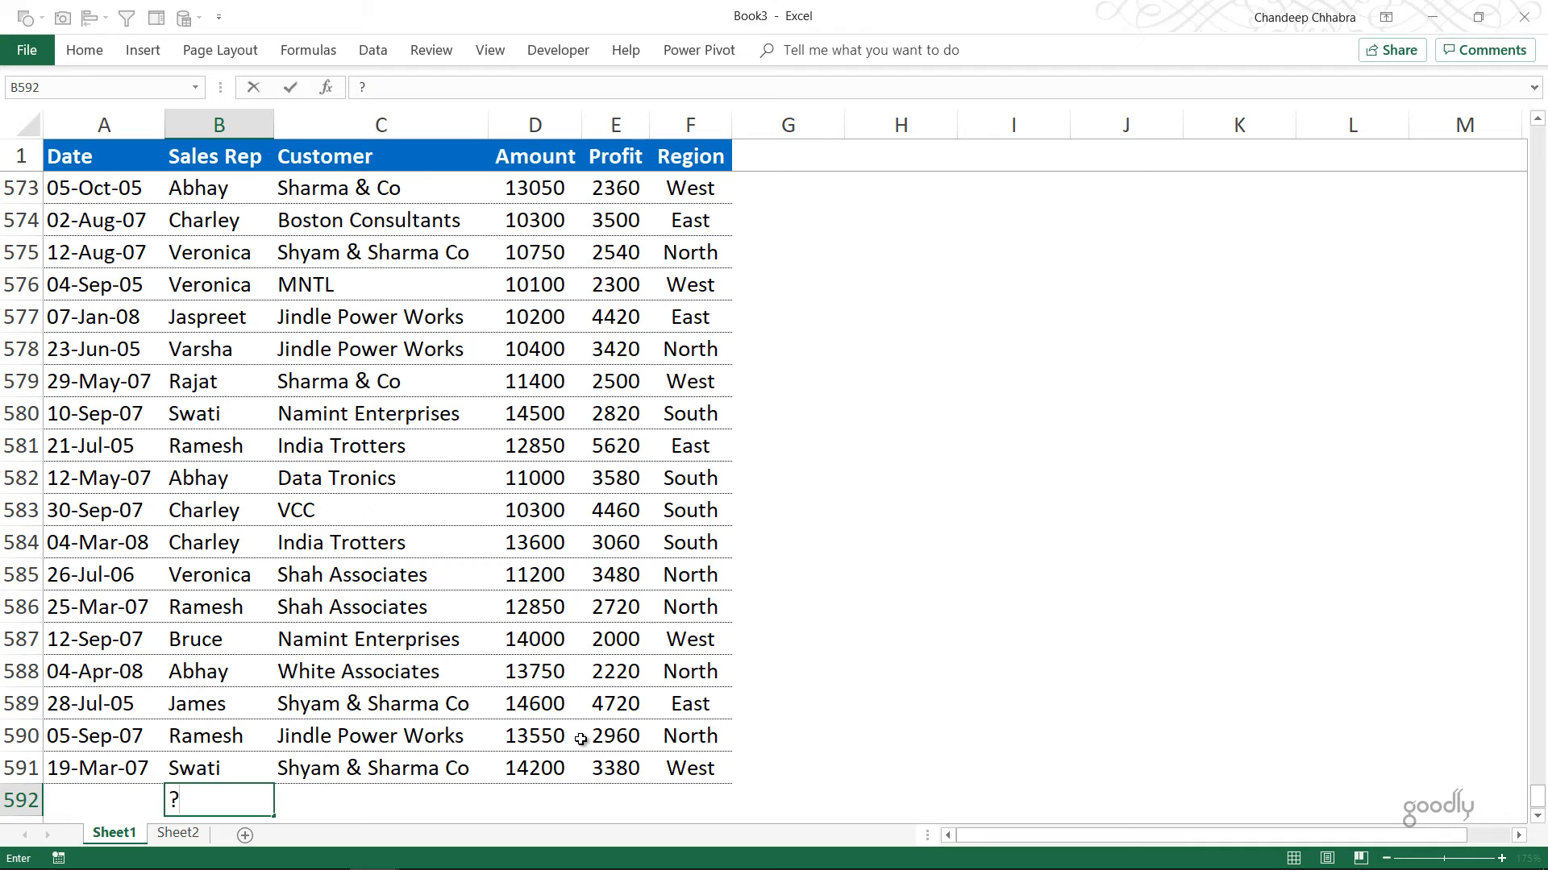
{"action": "type", "text": "a"}
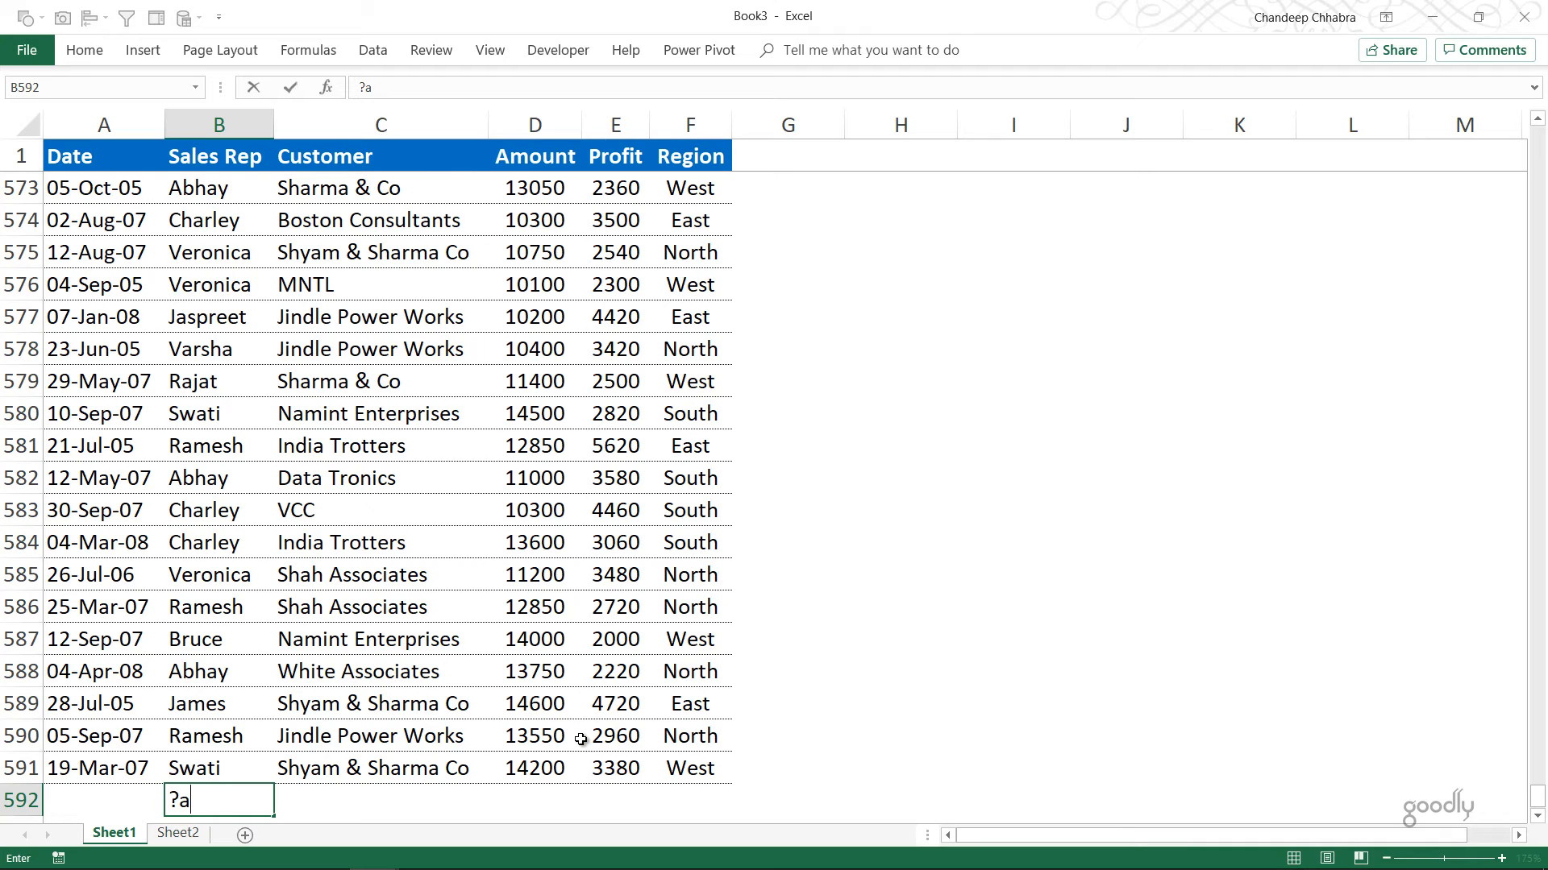
{"action": "type", "text": "*"}
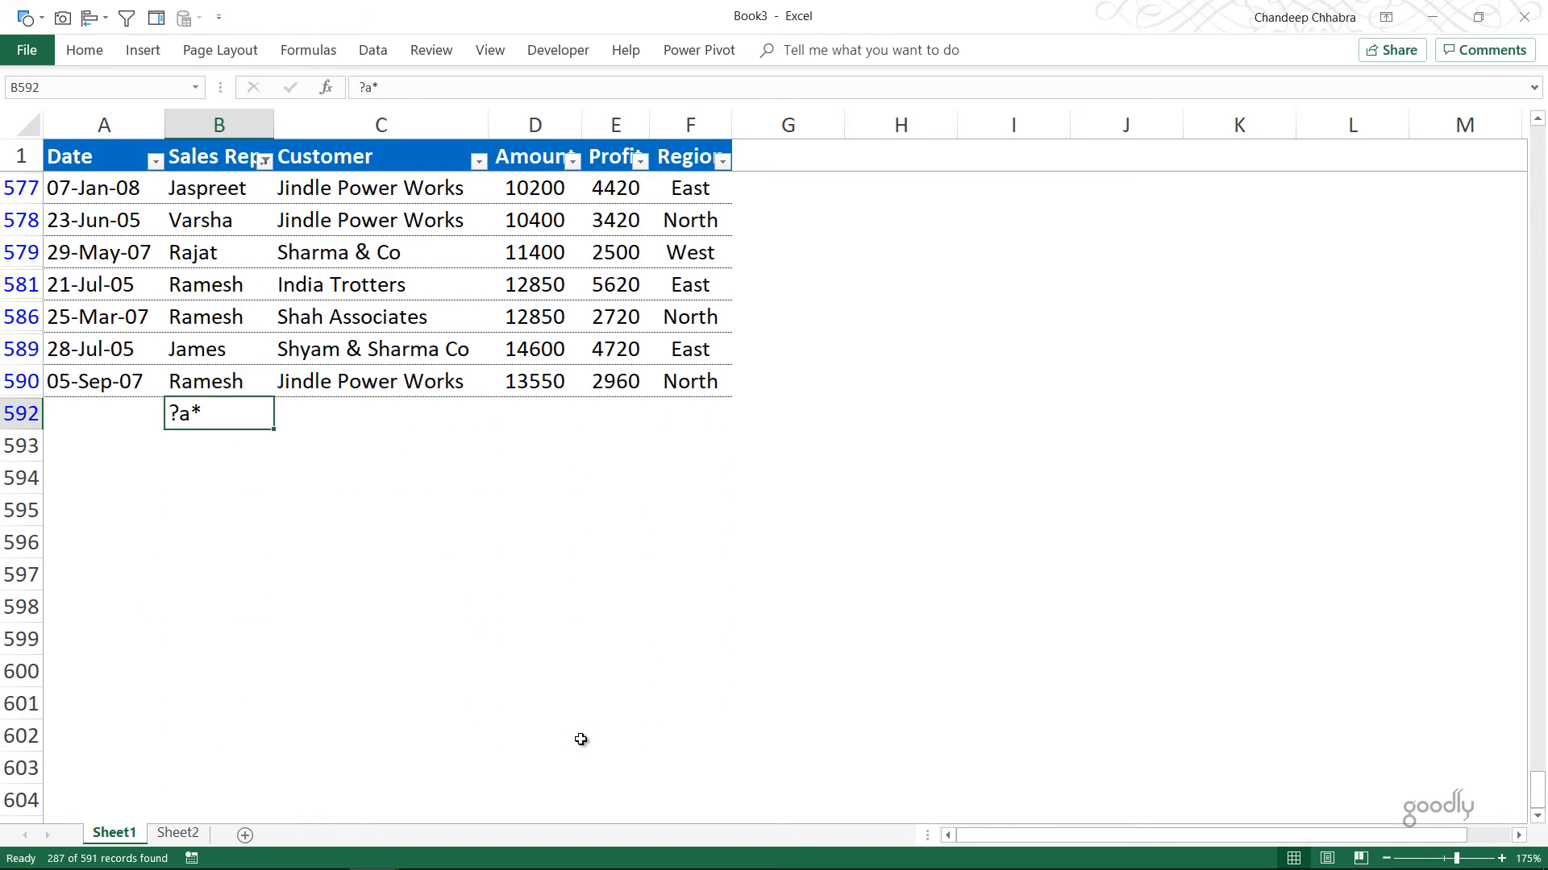
Filter Sales Rep by ?a* to 287 matching records, review them, then clear the filter.
{"action": "left_click", "coordinate": [218, 253]}
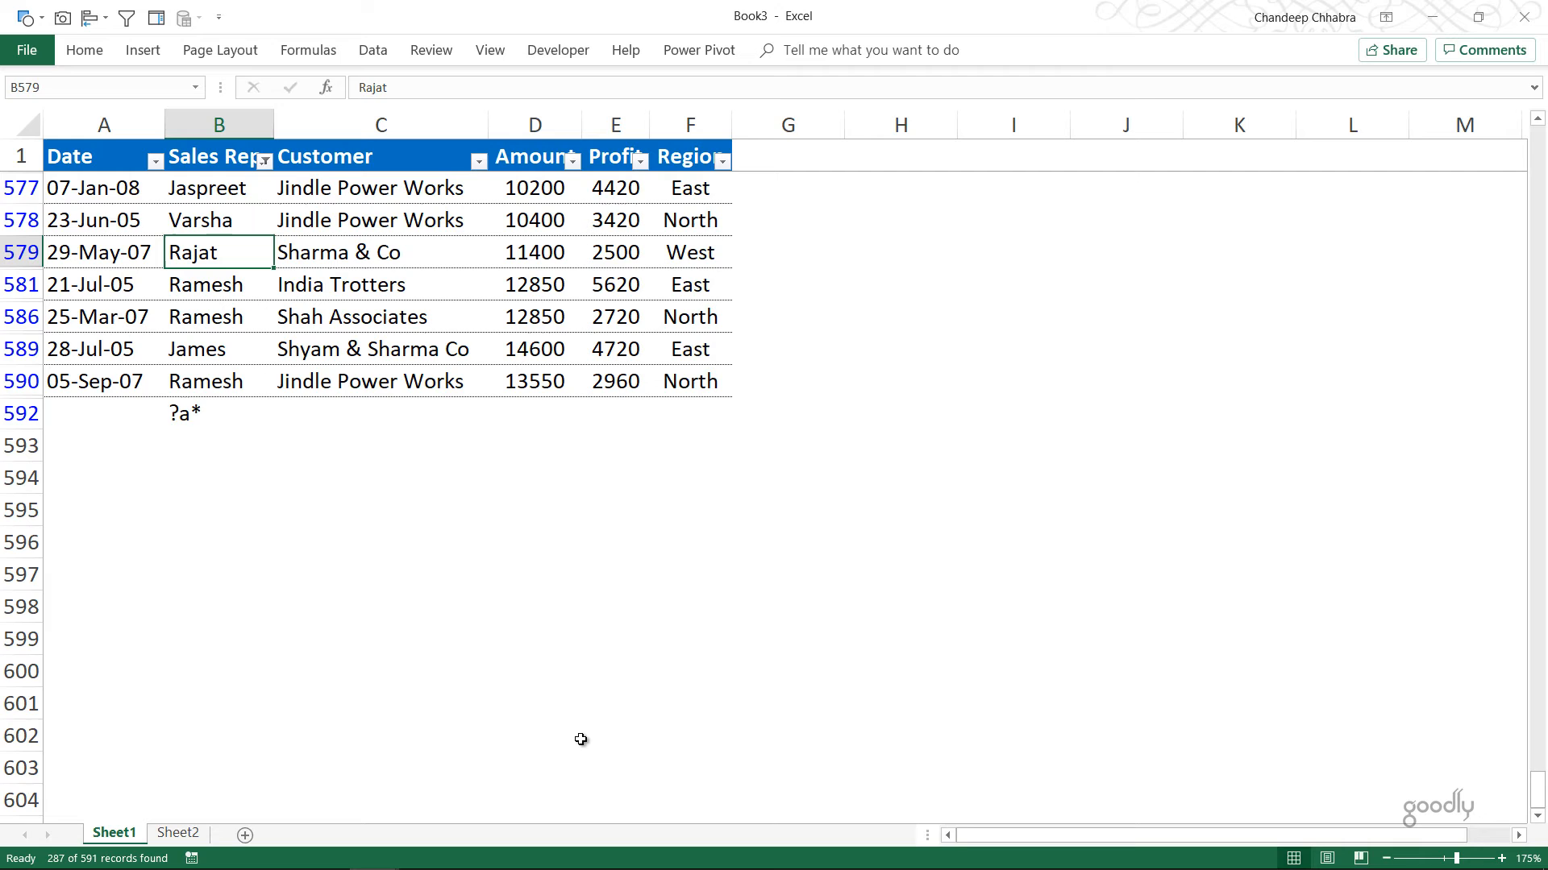
{"action": "scroll", "scroll_direction": "up", "scroll_amount": 3}
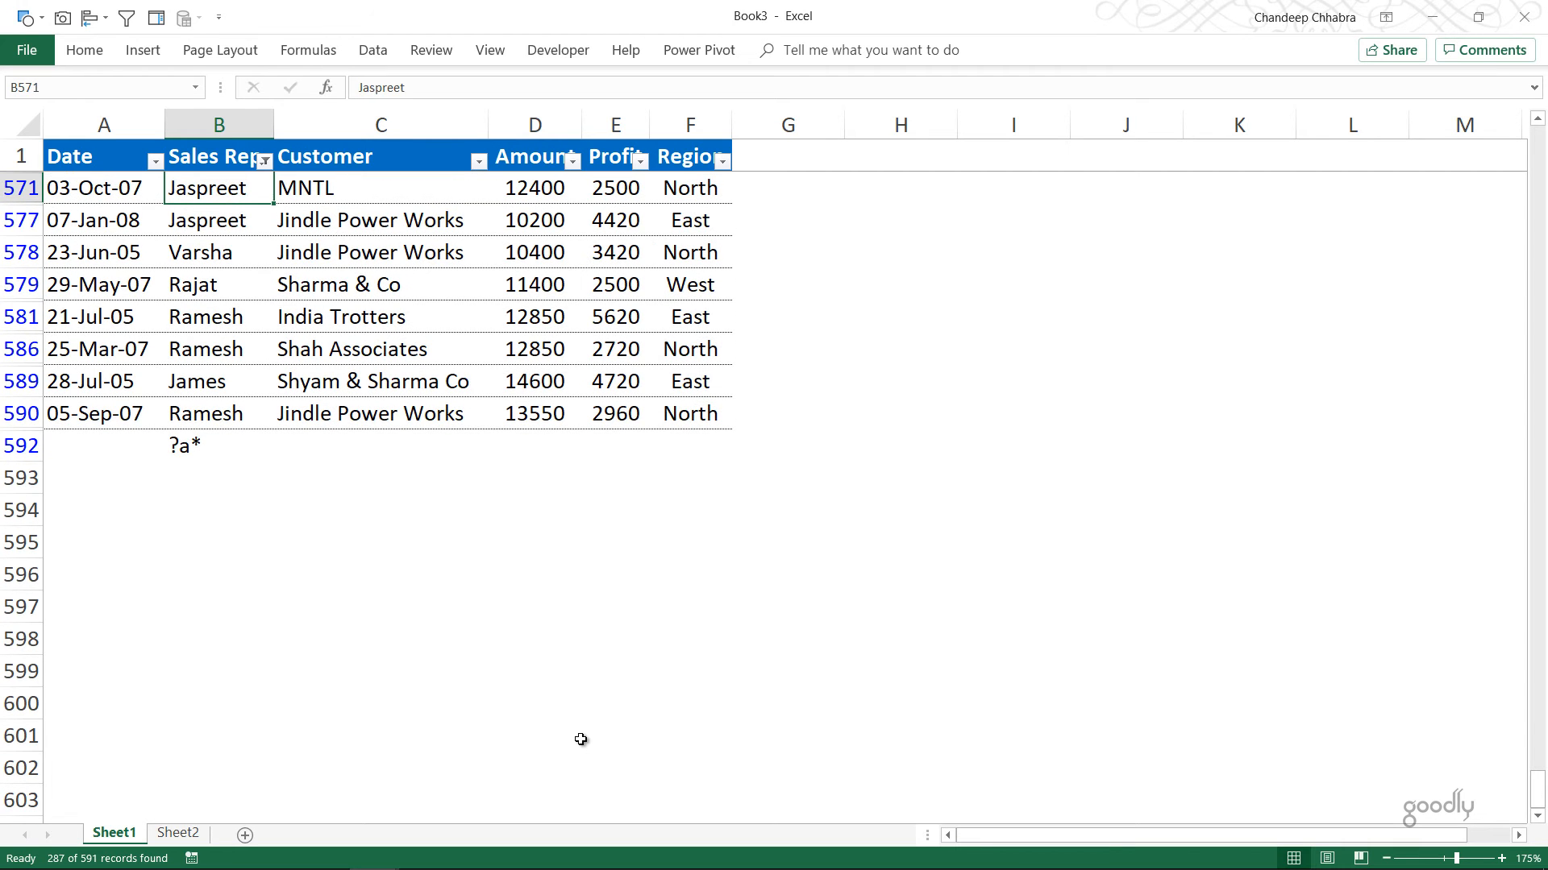
{"action": "left_click", "coordinate": [218, 445]}
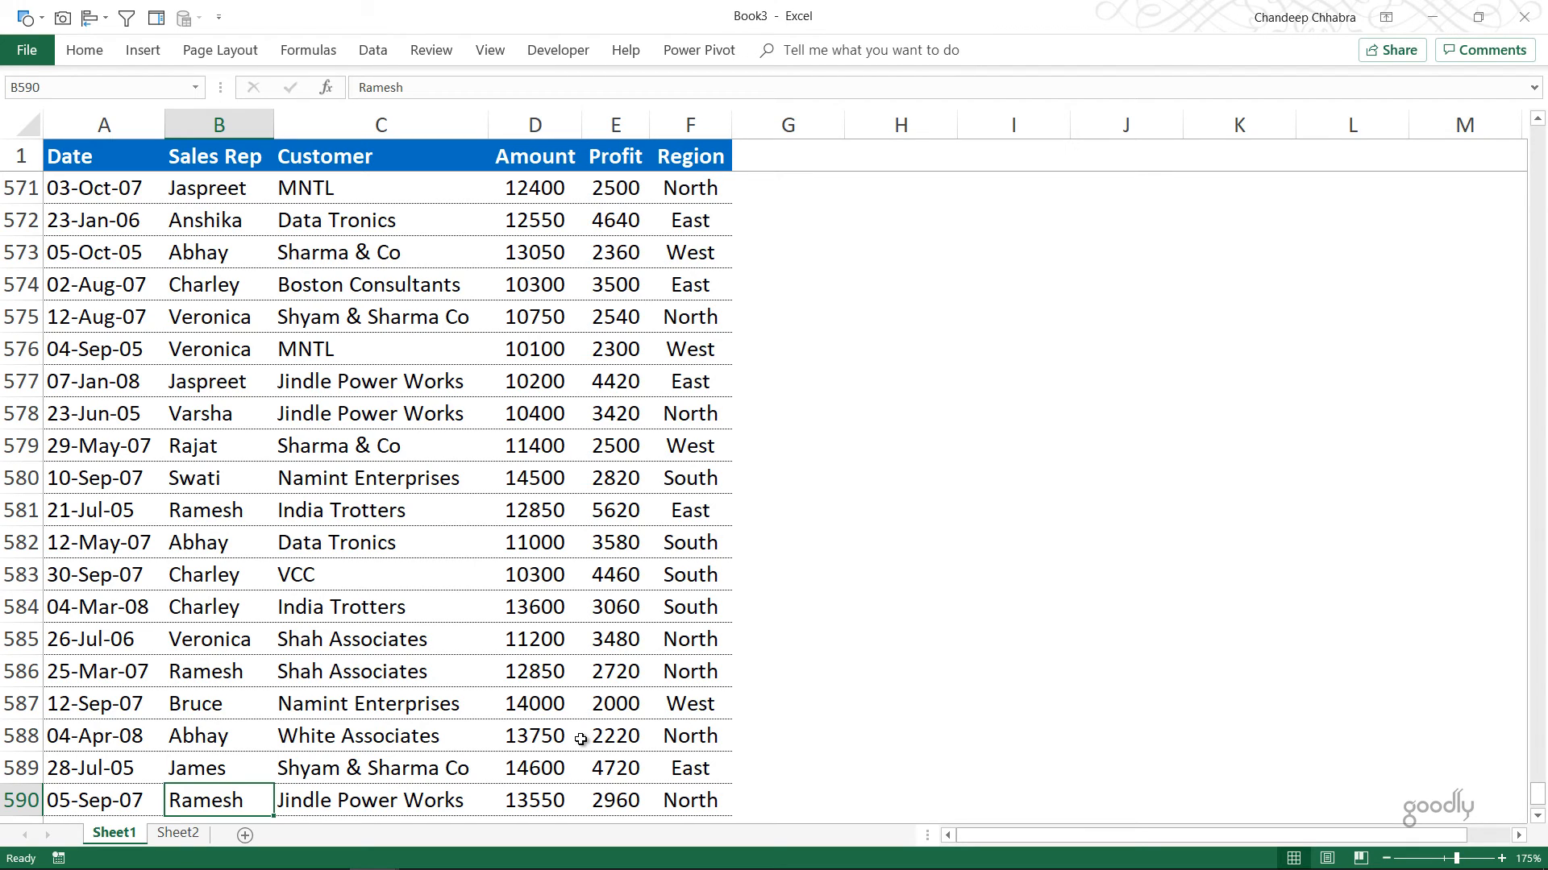
{"action": "left_click", "coordinate": [534, 802]}
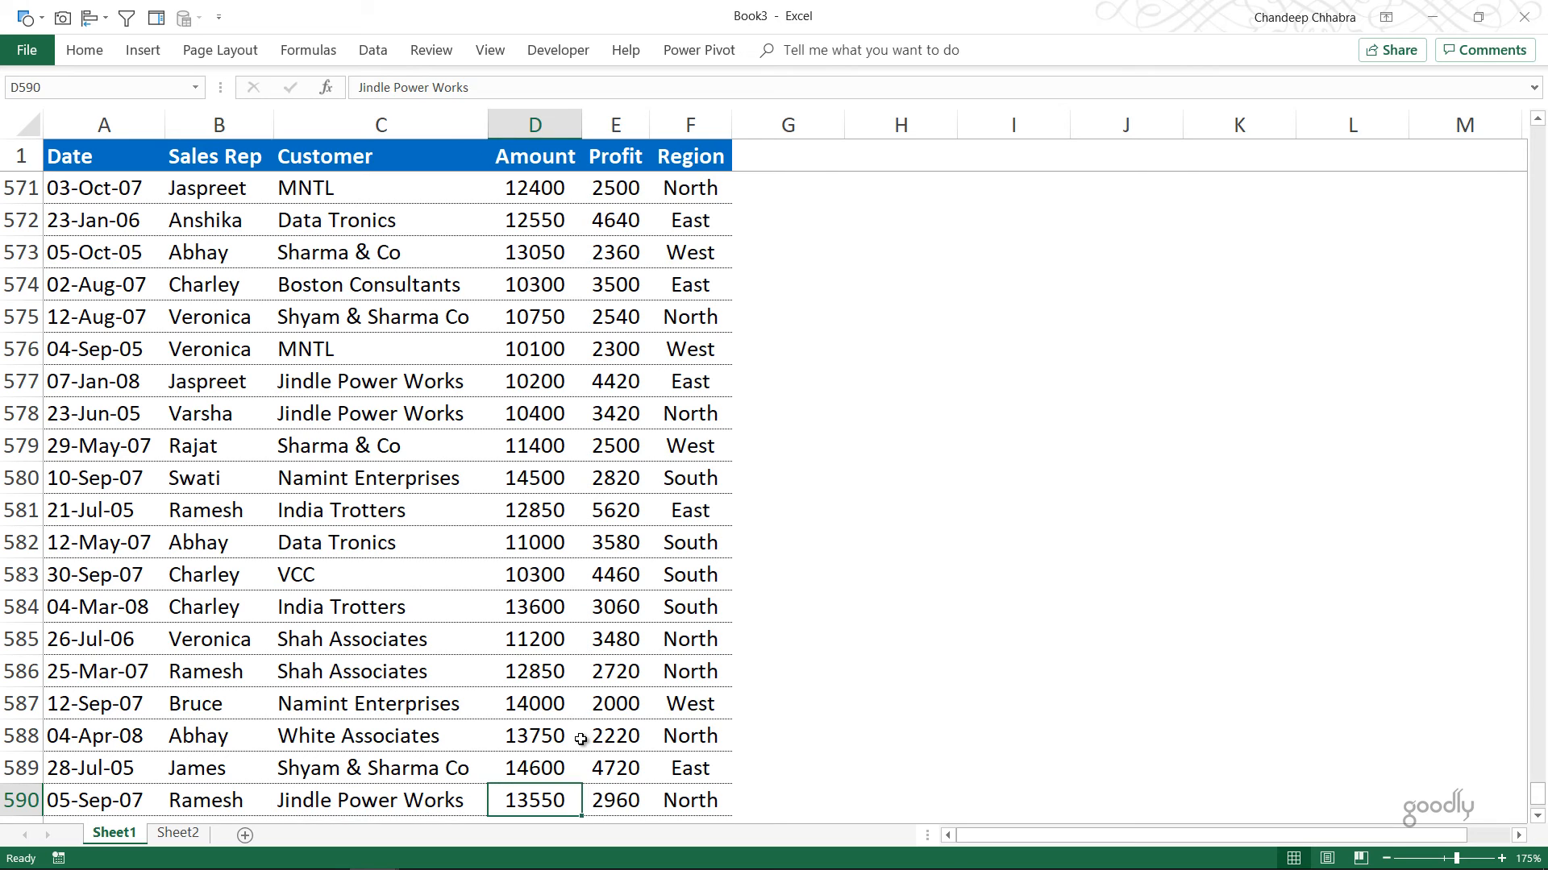